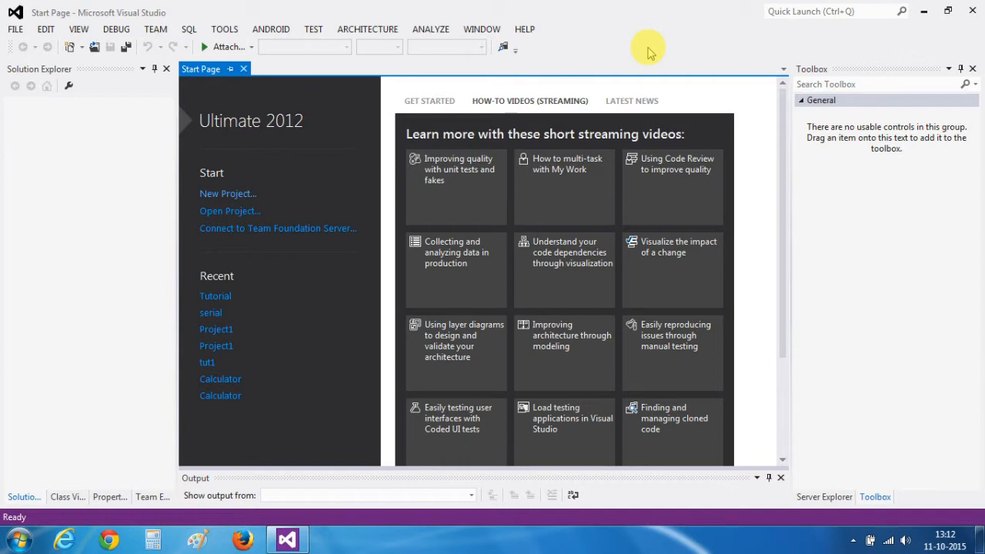
Step: Create a new Visual C# Windows Forms Application project named Tutorial2
click(14, 29)
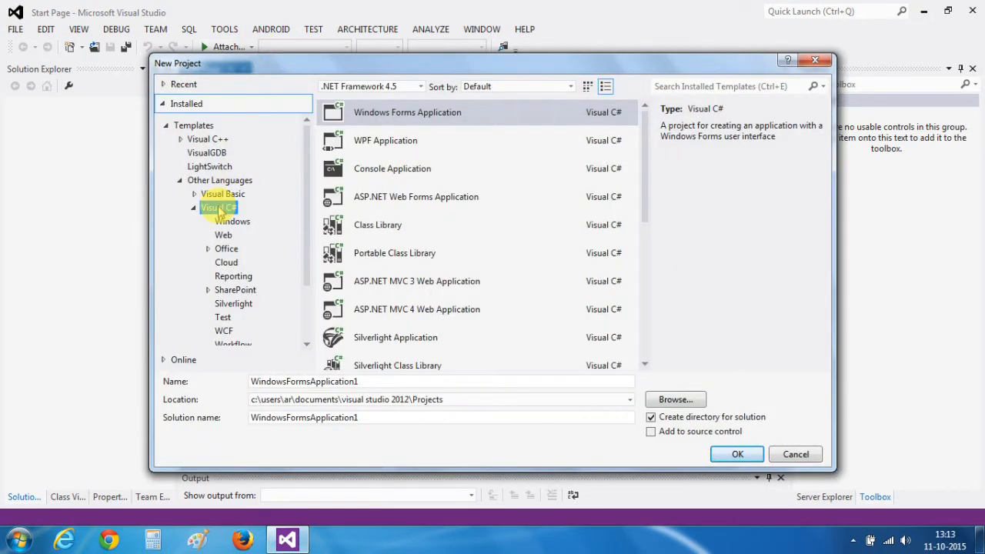
mouse_move(417, 120)
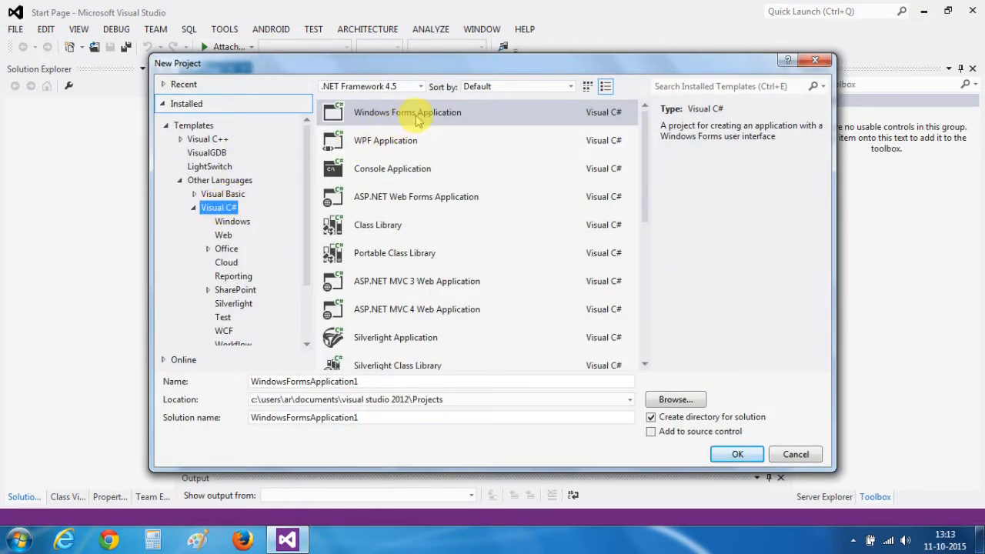
click(397, 382)
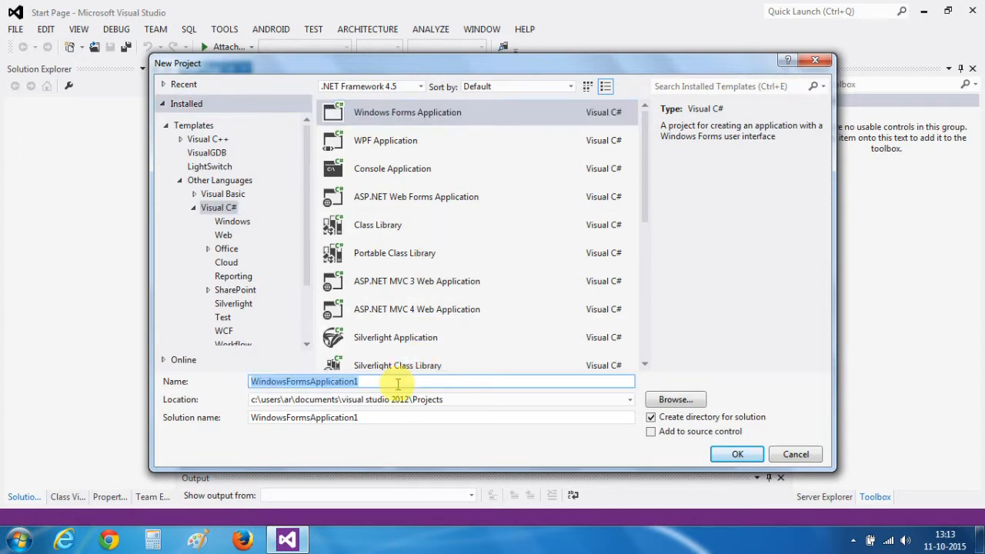
text(Tutorial2)
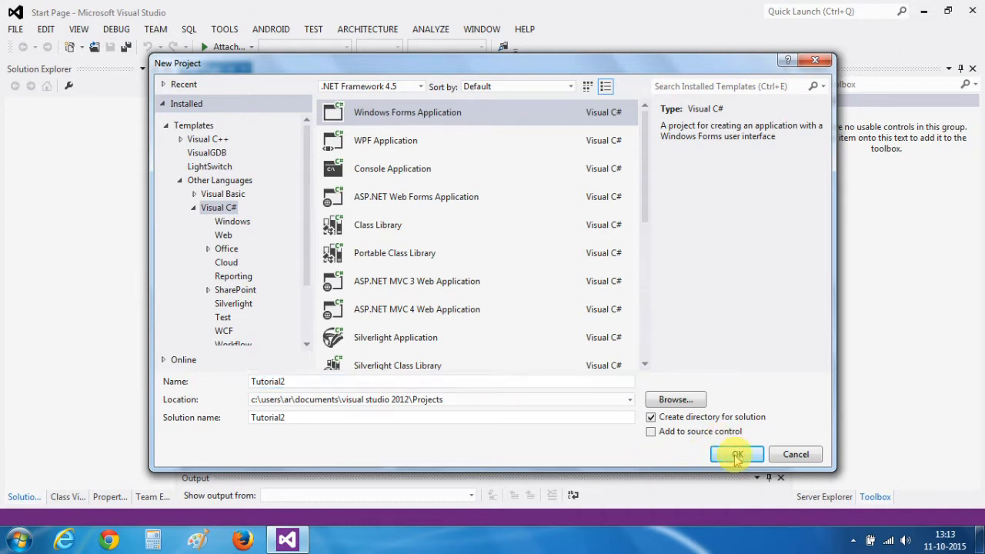
click(736, 454)
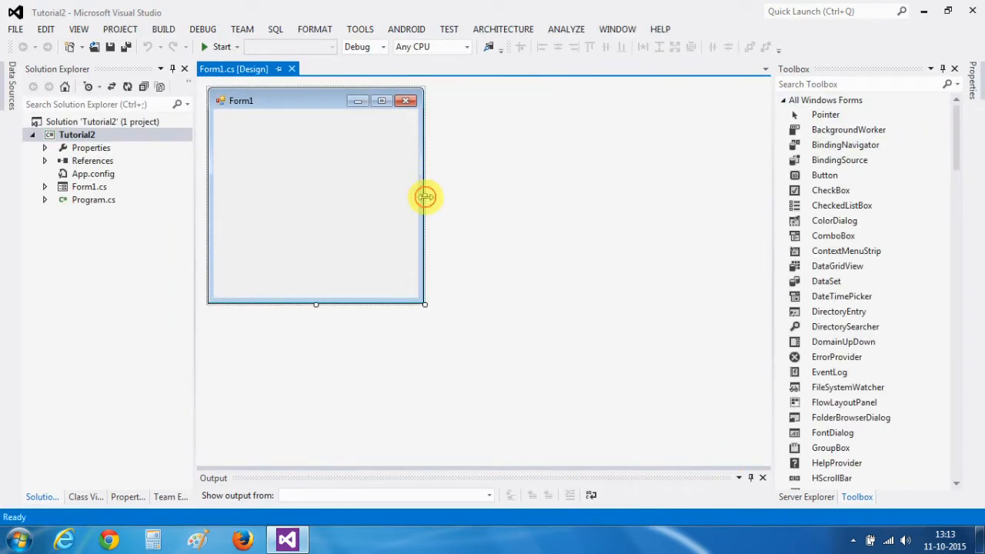
Step: Widen Form1 and add a GroupBox at its top with Text set to Port Settings
drag(425, 197, 564, 196)
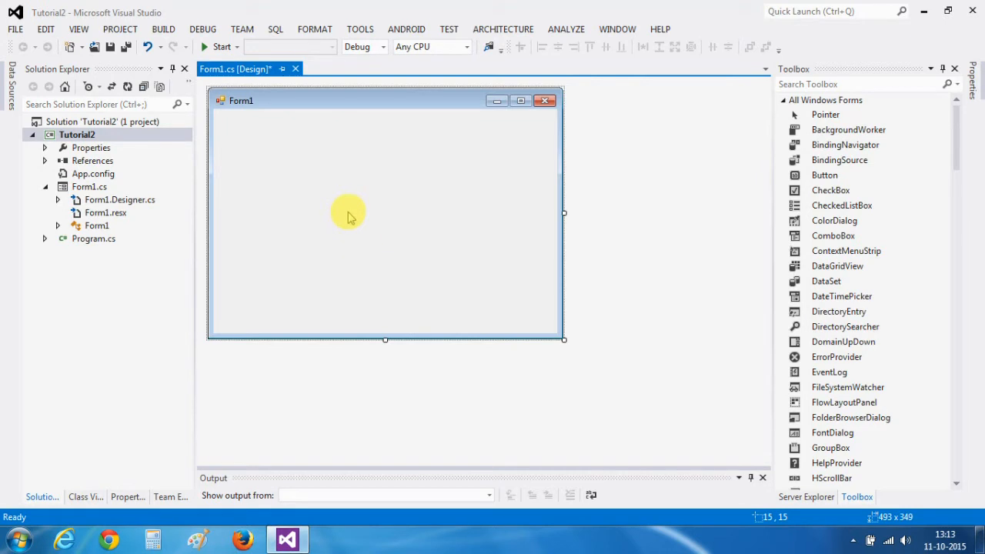
mouse_move(935, 190)
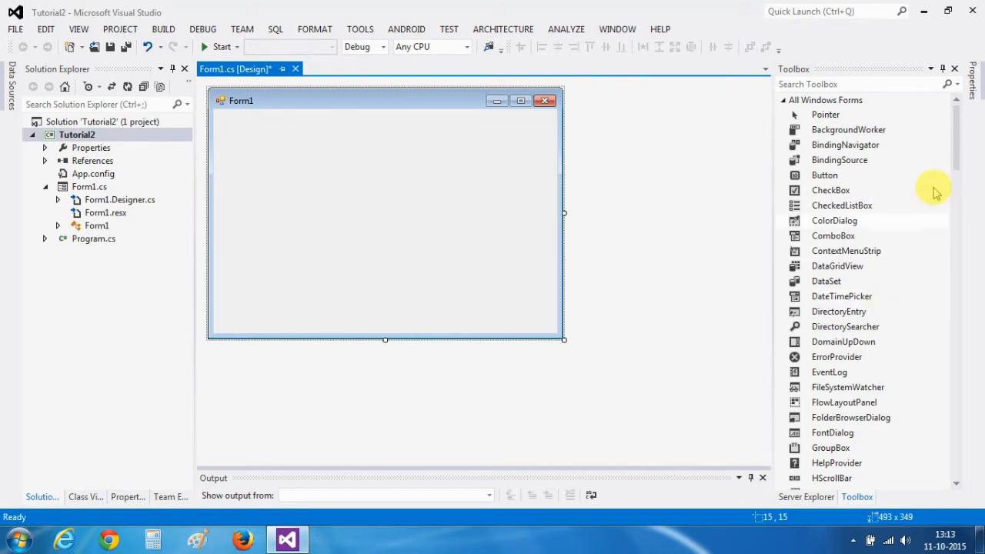
scroll(down, 3)
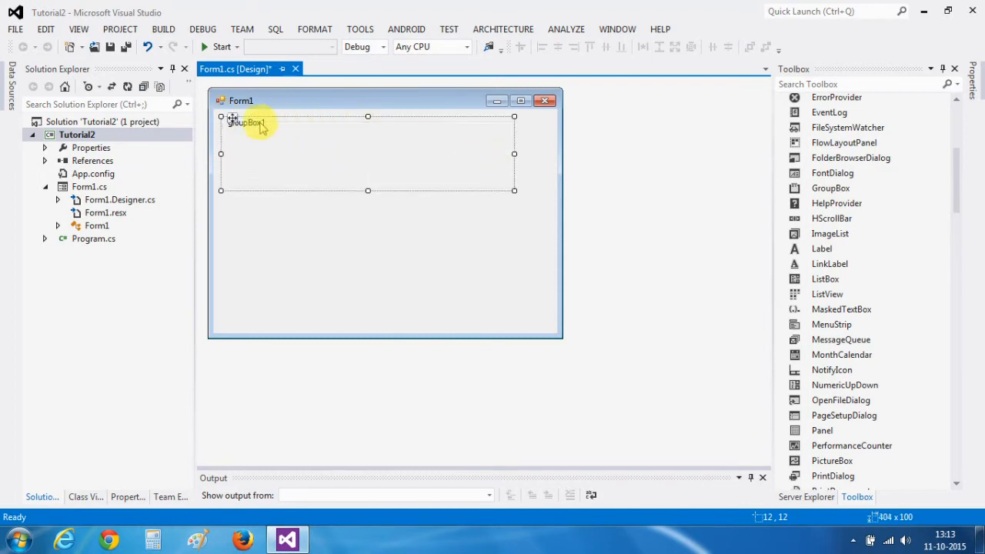
click(246, 123)
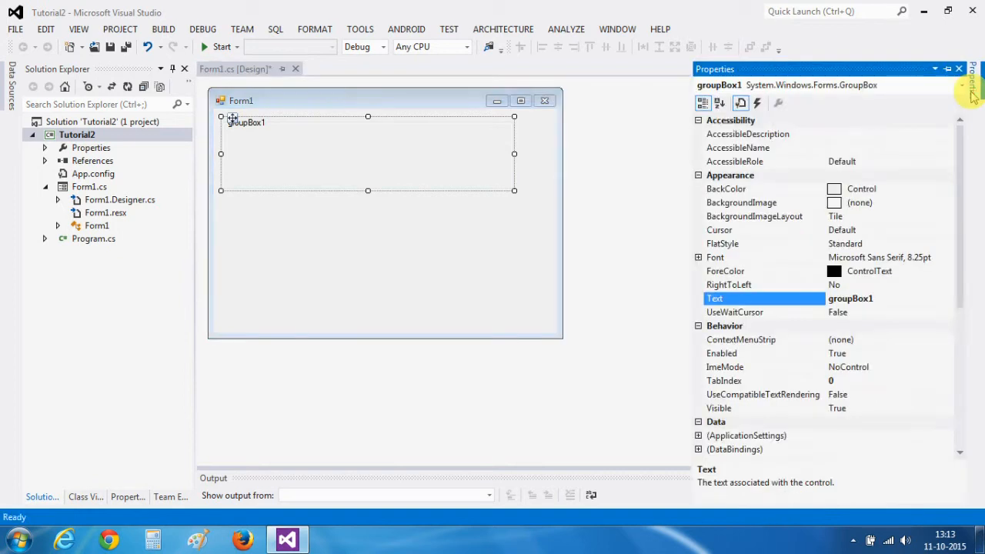
click(875, 298)
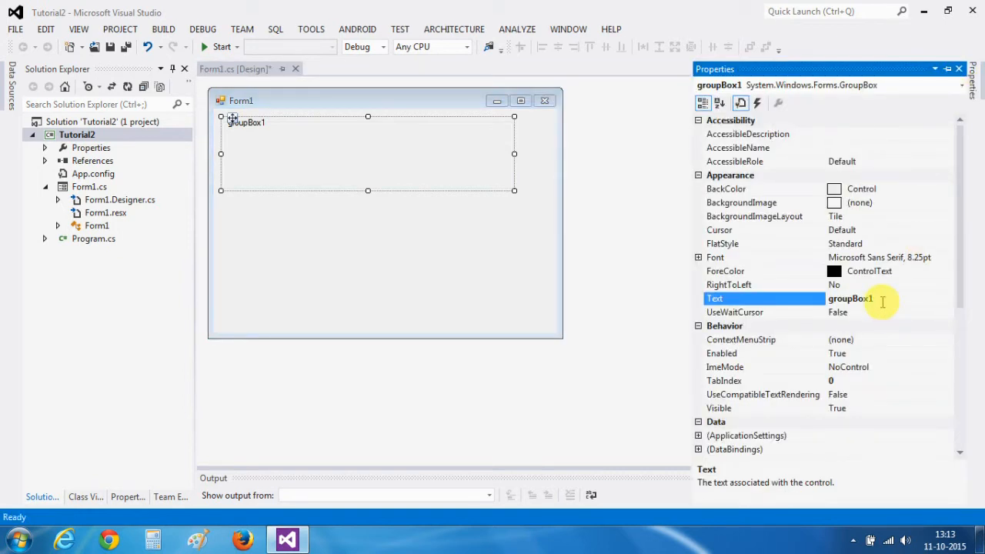
double_click(850, 298)
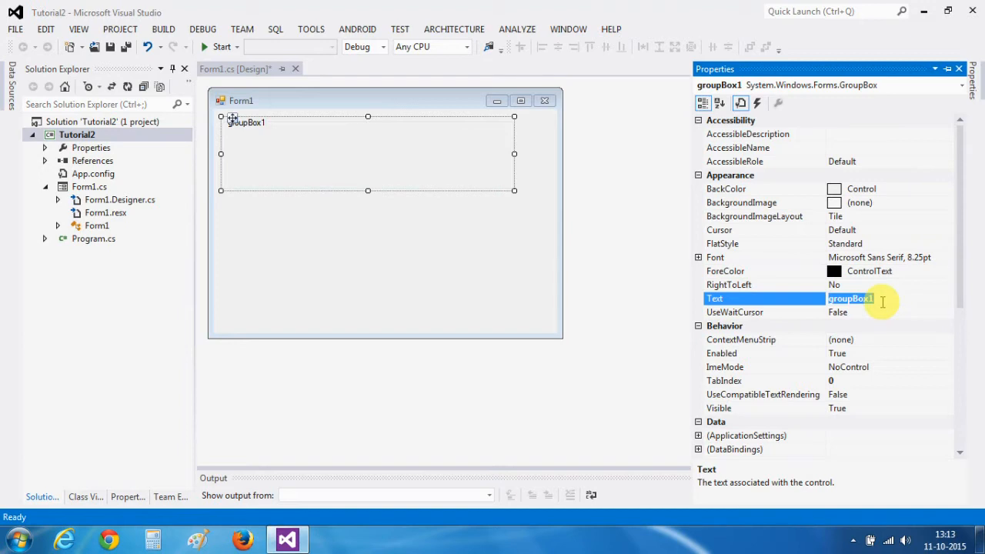
text(Port S)
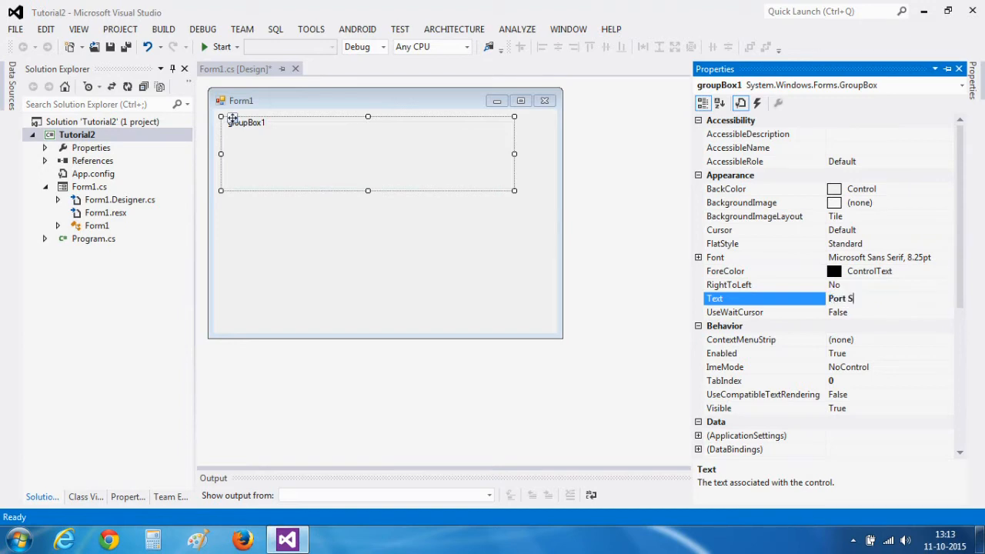
text(ettings)
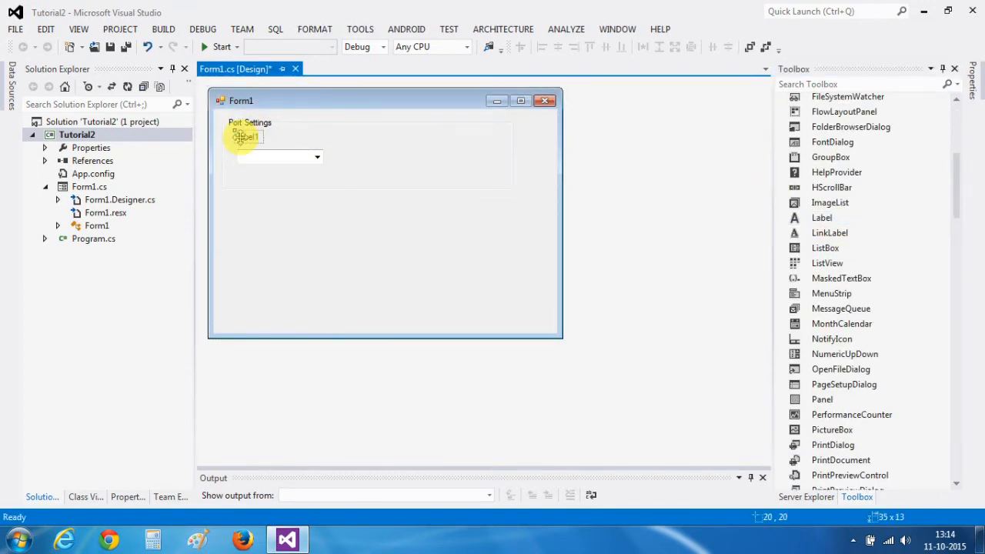
Step: Set the new label's Text property to Port inside the Port Settings group
click(247, 136)
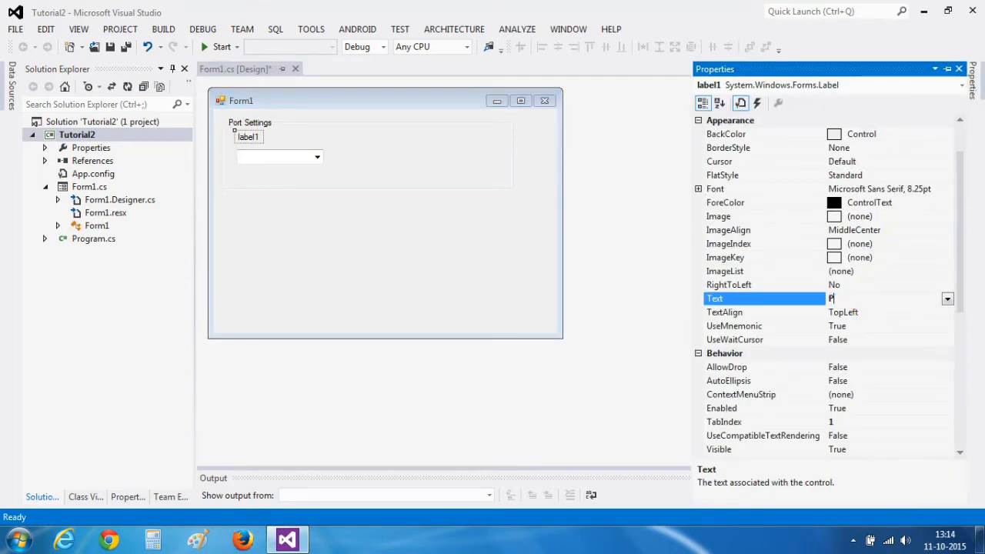
text(Port)
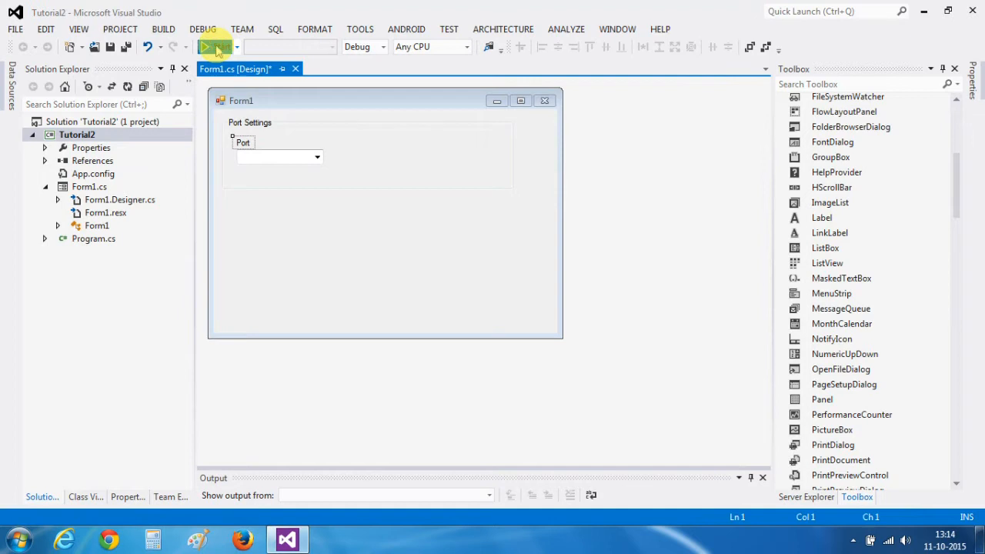
Step: Start the application to preview the Port Settings form, then return to the designer
click(210, 48)
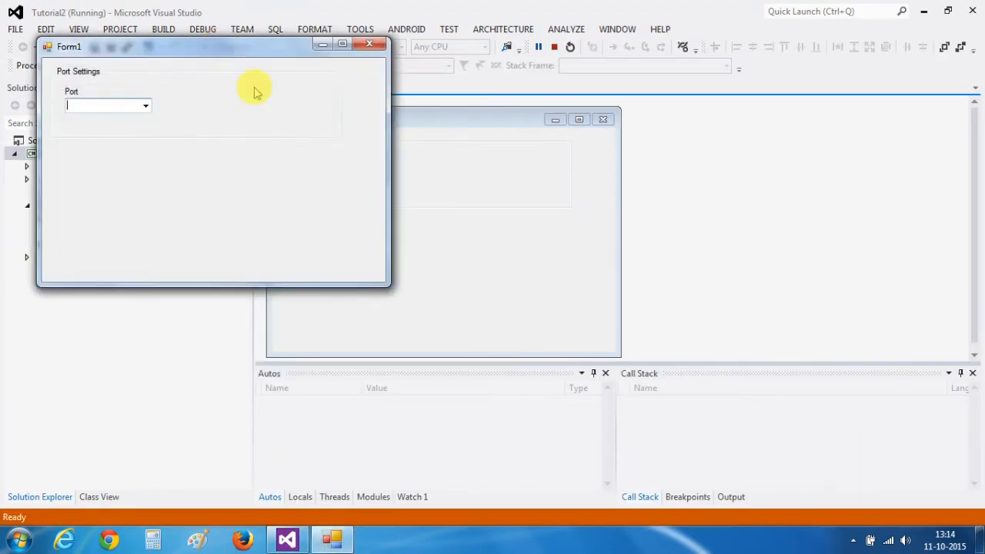
click(144, 105)
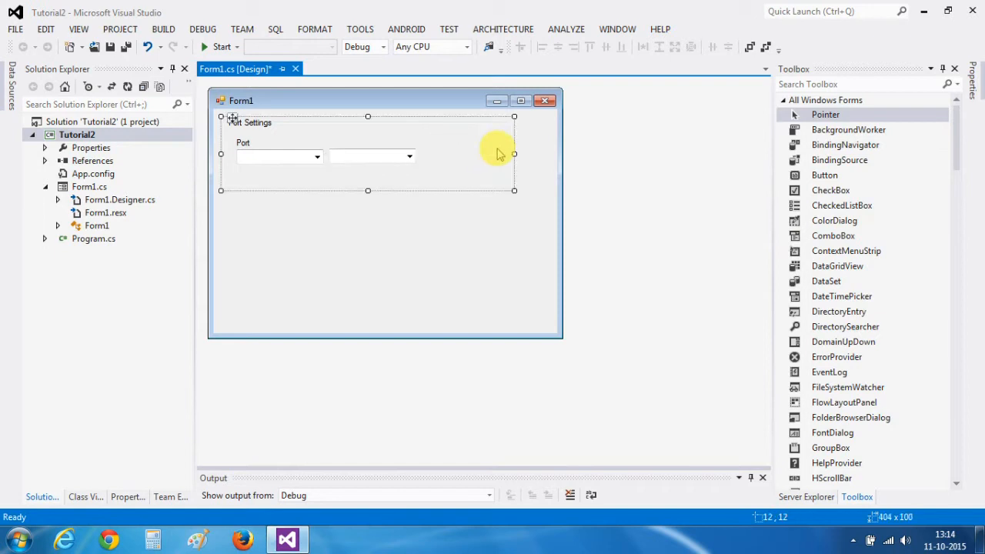
mouse_move(889, 309)
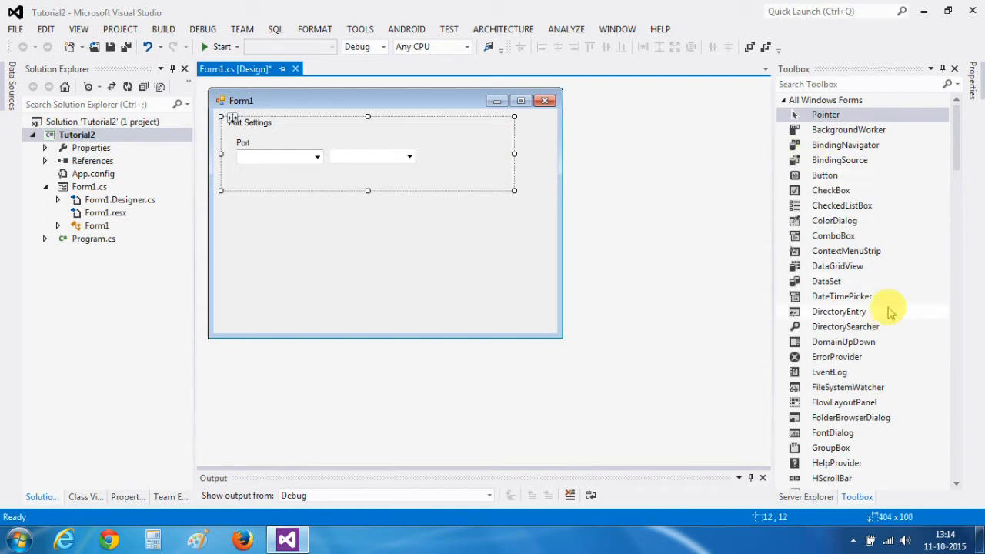
Step: Set the second label's Text to Baud Rate and reach the combo box's Items property
scroll(down, 3)
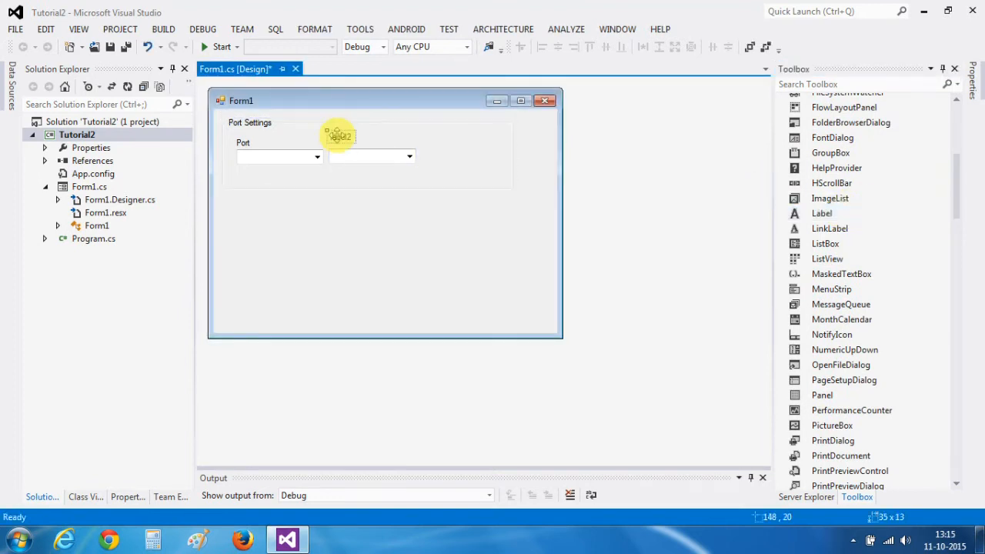
click(338, 136)
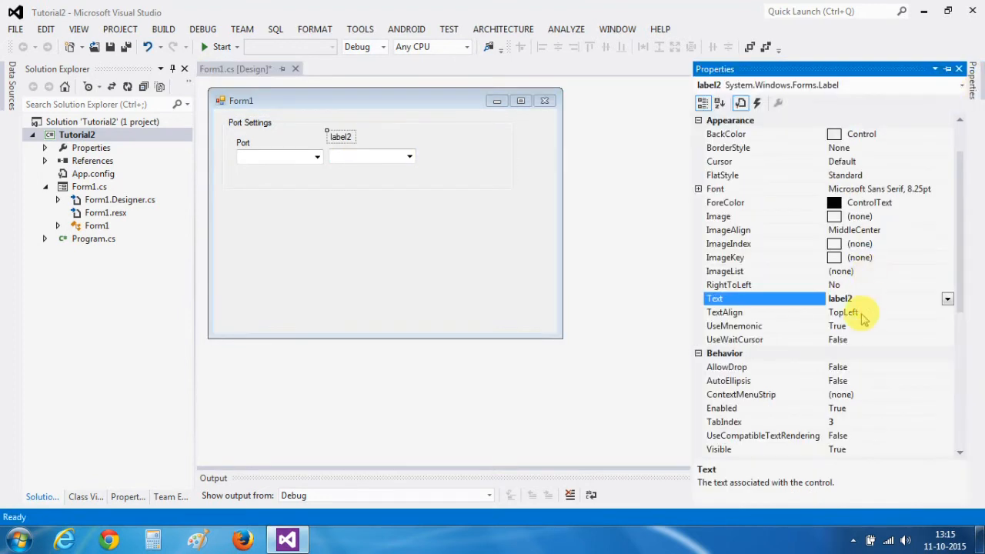
text(B)
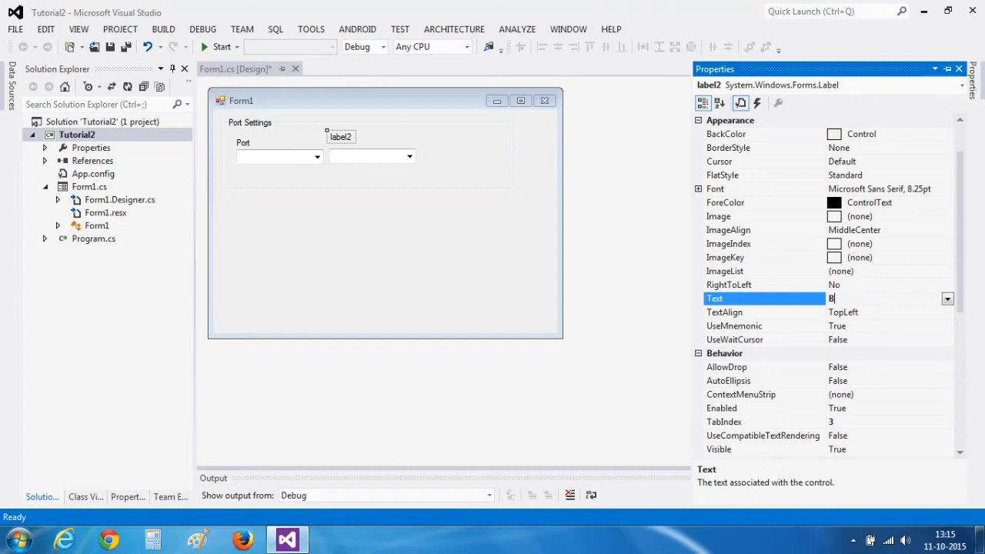
text(Baud Rate)
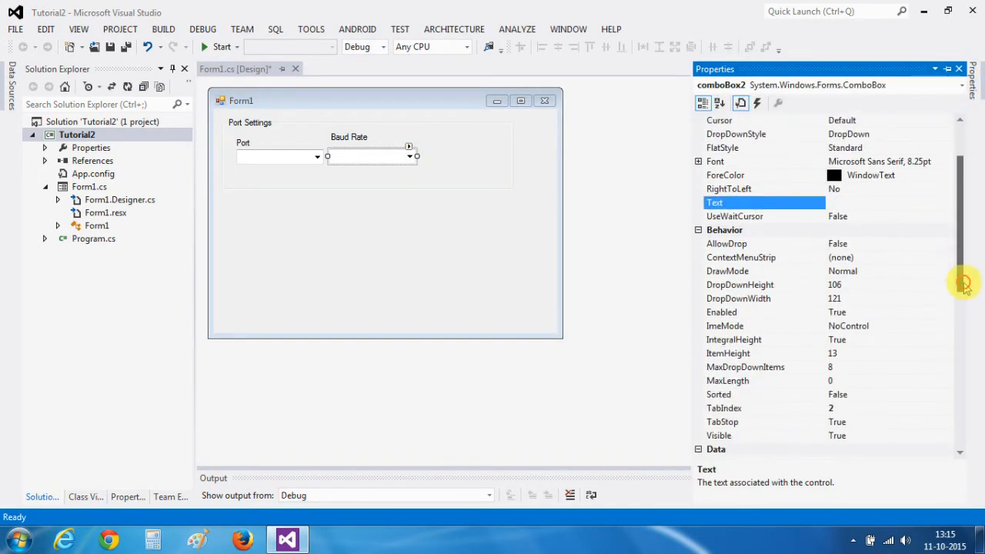
scroll(down, 3)
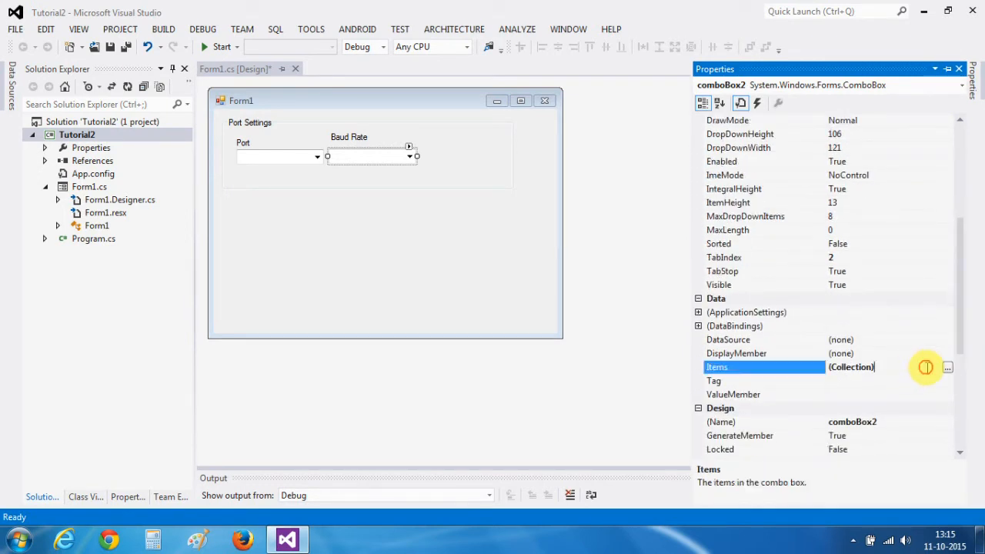
Step: Fill the Baud Rate Items collection with 4800, 9600 and 115200
click(946, 367)
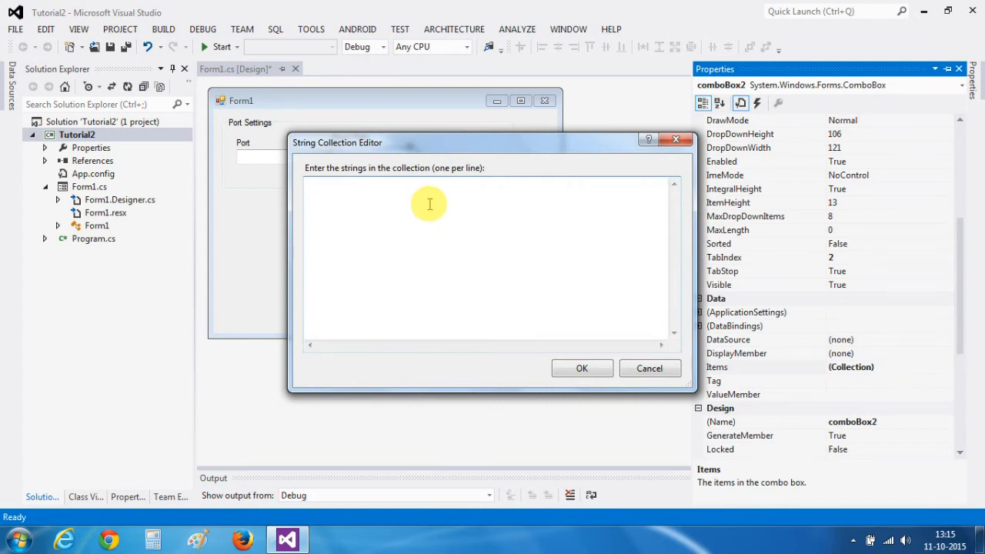
text(4800)
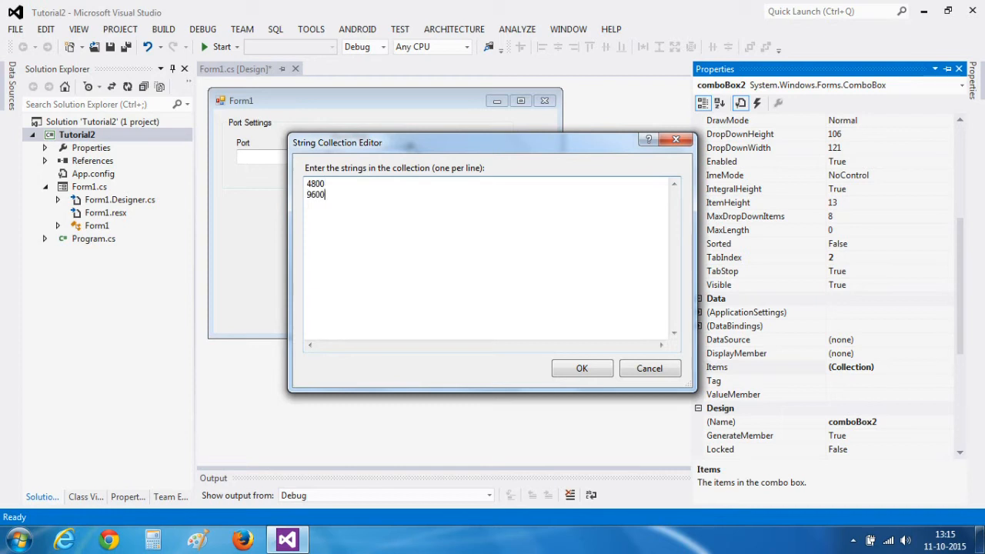
text(115200)
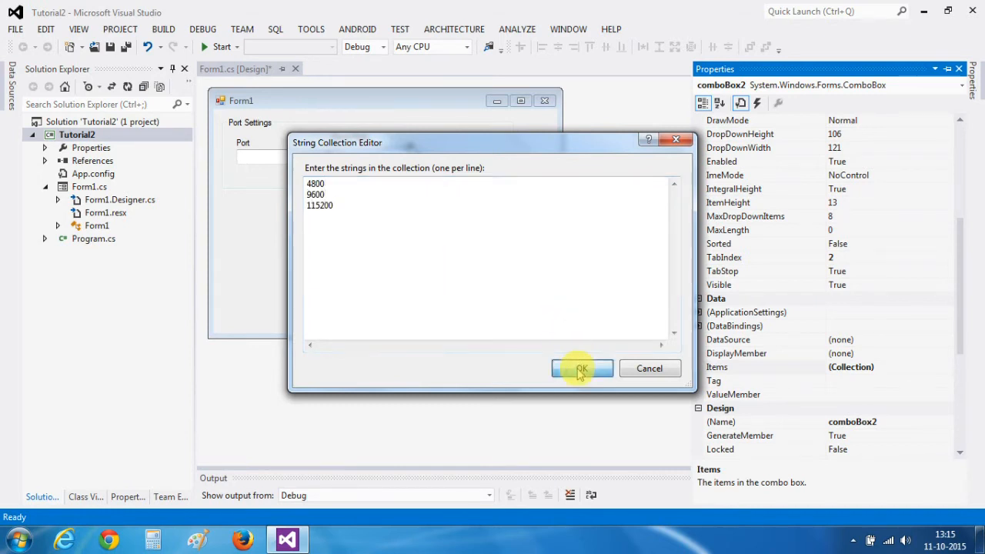
click(582, 369)
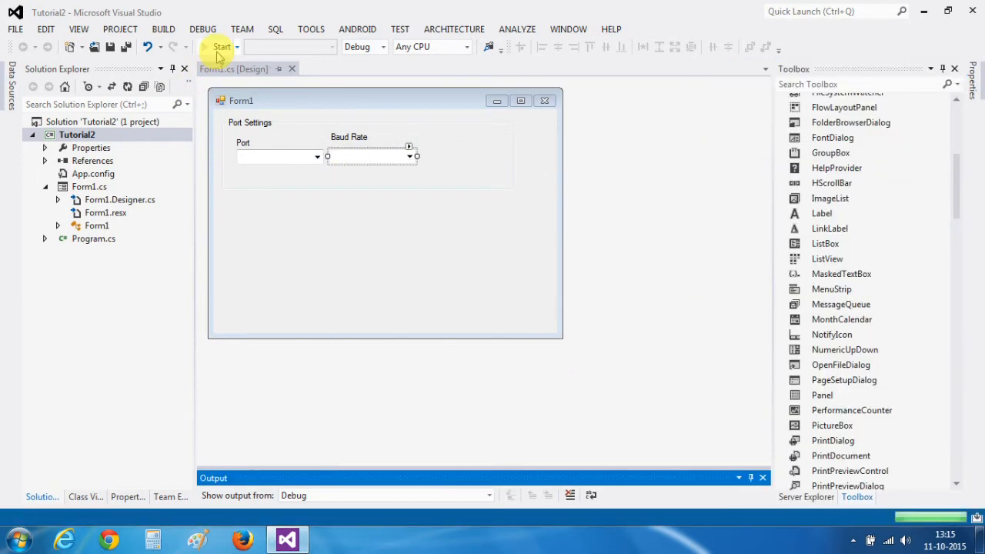
click(221, 46)
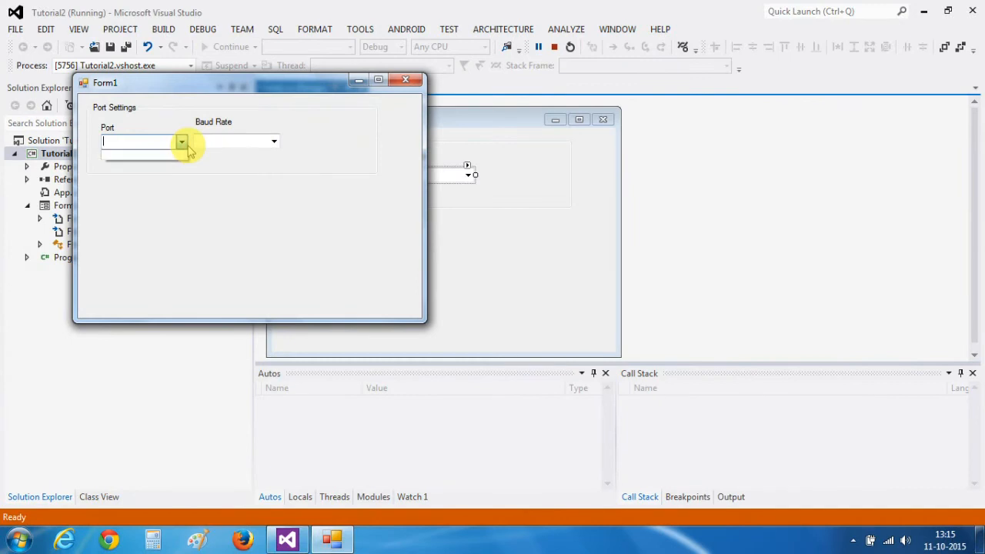
click(274, 141)
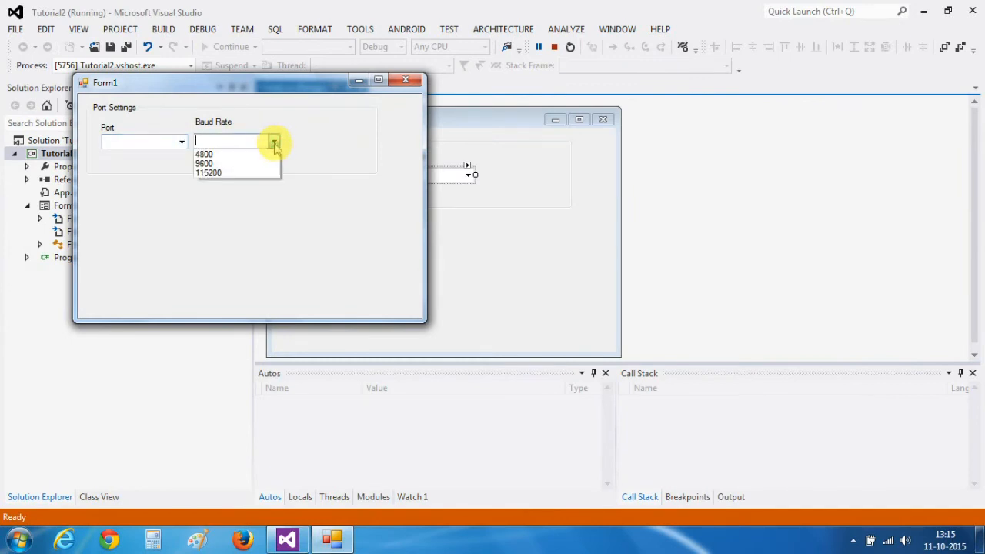
mouse_move(212, 163)
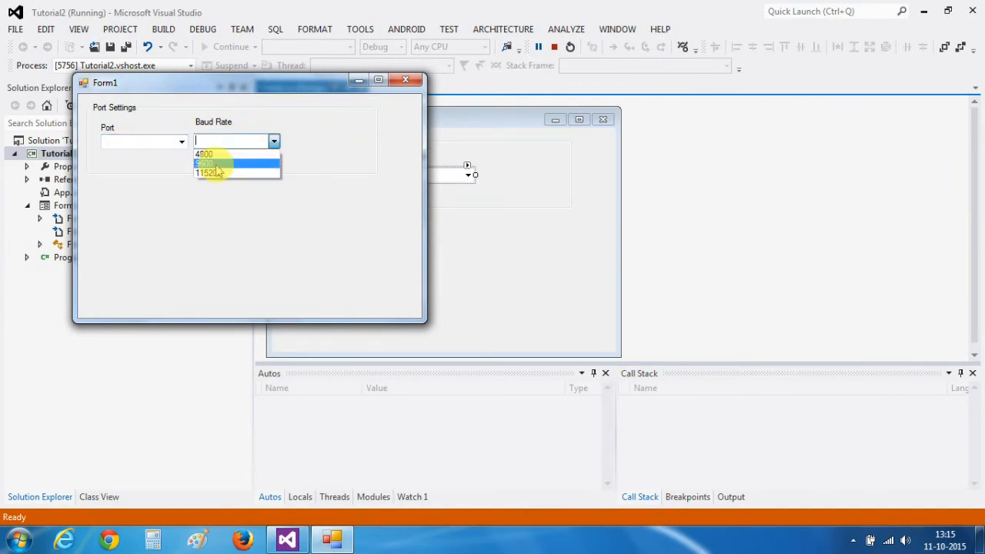
click(215, 164)
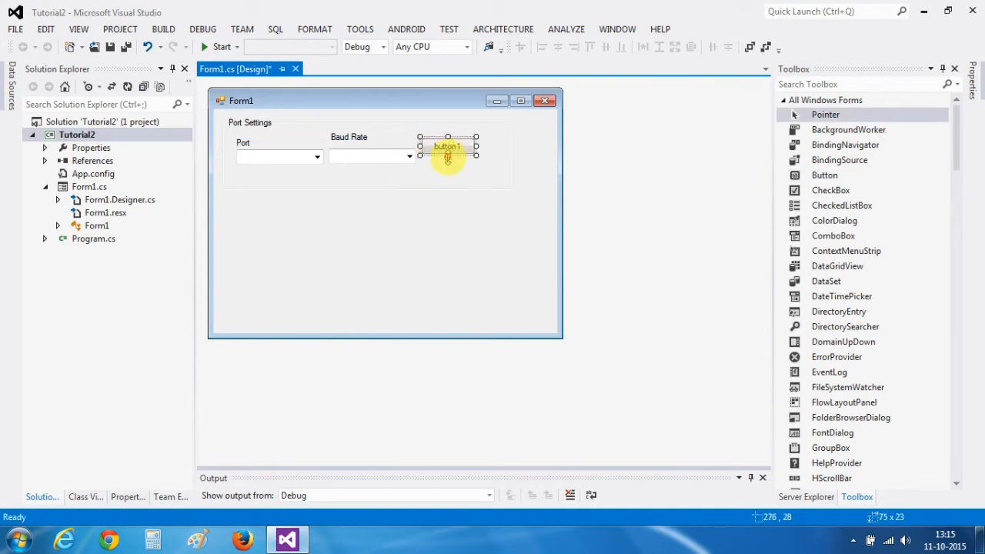
Step: Place a button beside the Baud Rate box with Text OPEN and a YellowGreen BackColor
drag(448, 157, 448, 161)
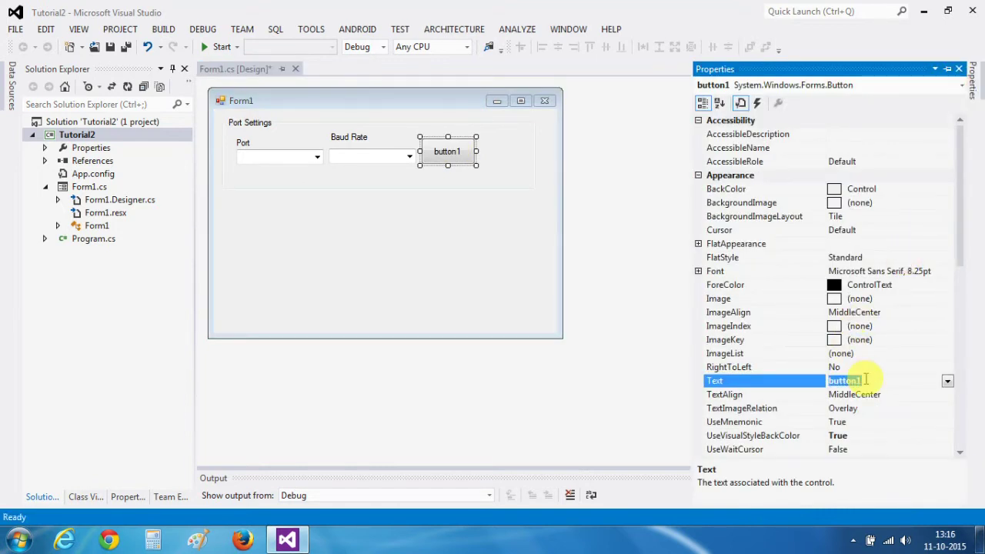
text(OPEN)
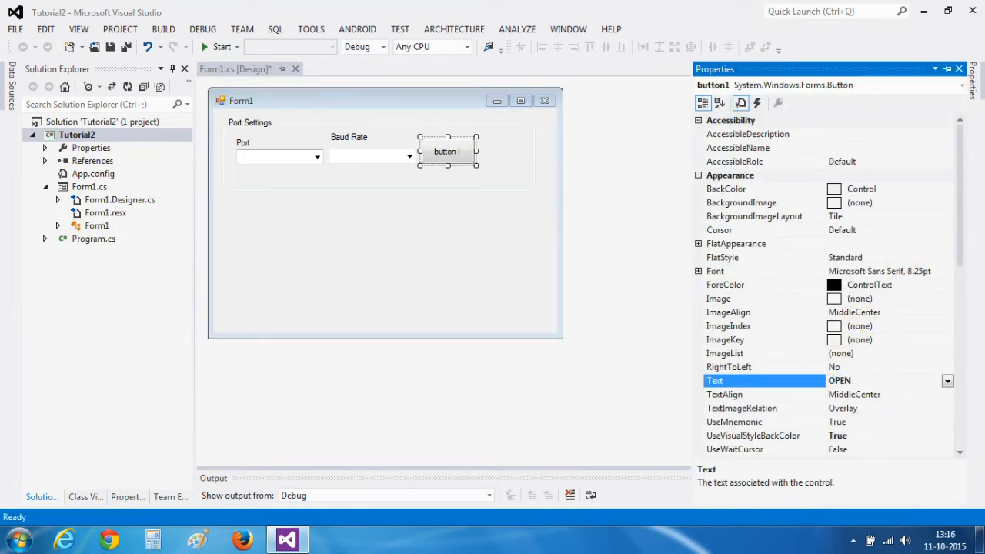
click(727, 189)
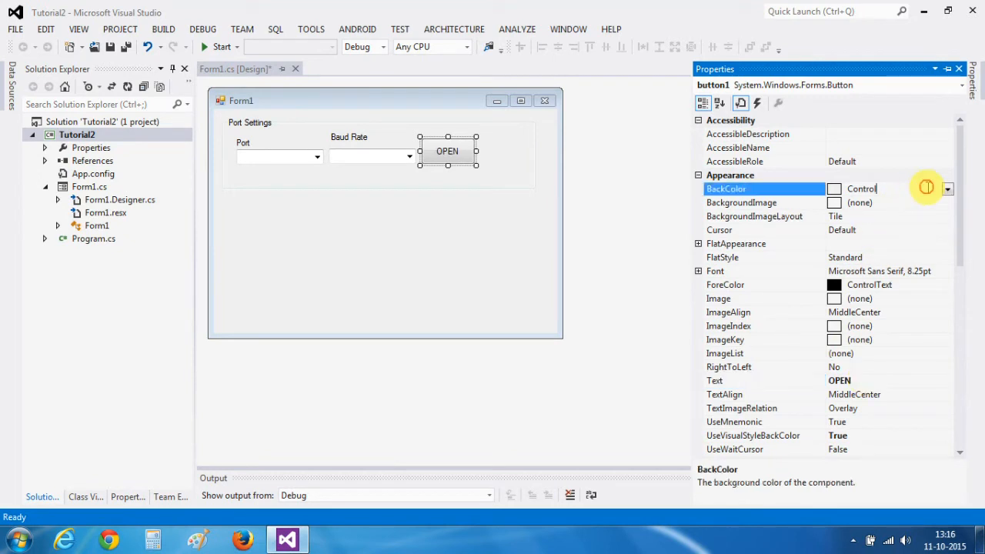
click(947, 188)
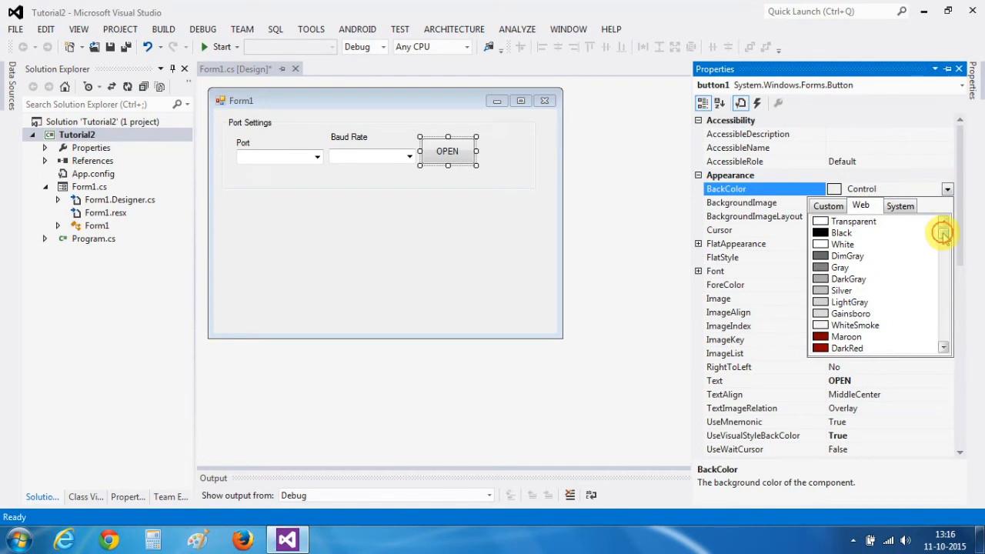
scroll(down, 3)
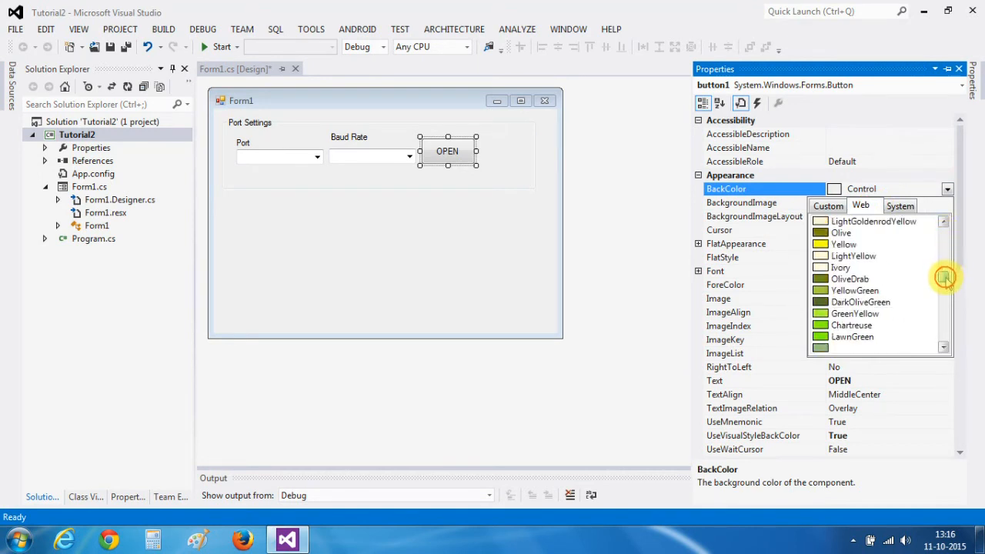
scroll(down, 3)
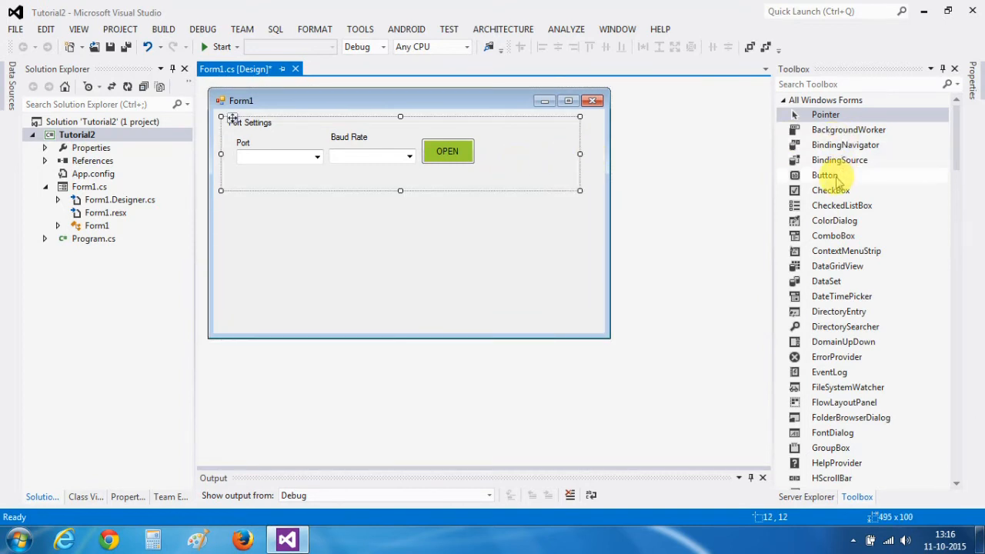
Step: Place a CLOSE button right of OPEN with a dark gray Web BackColor
drag(824, 175, 519, 155)
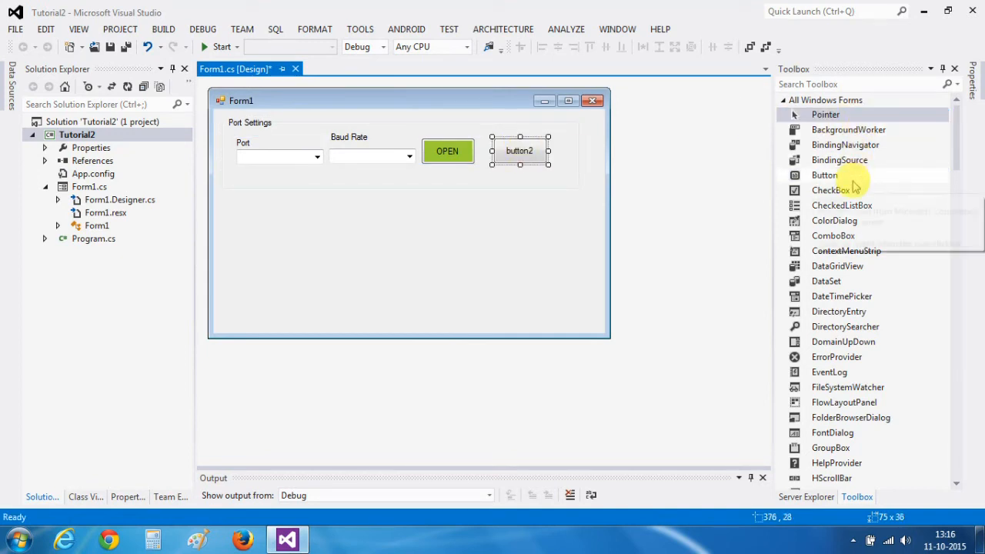
mouse_move(751, 177)
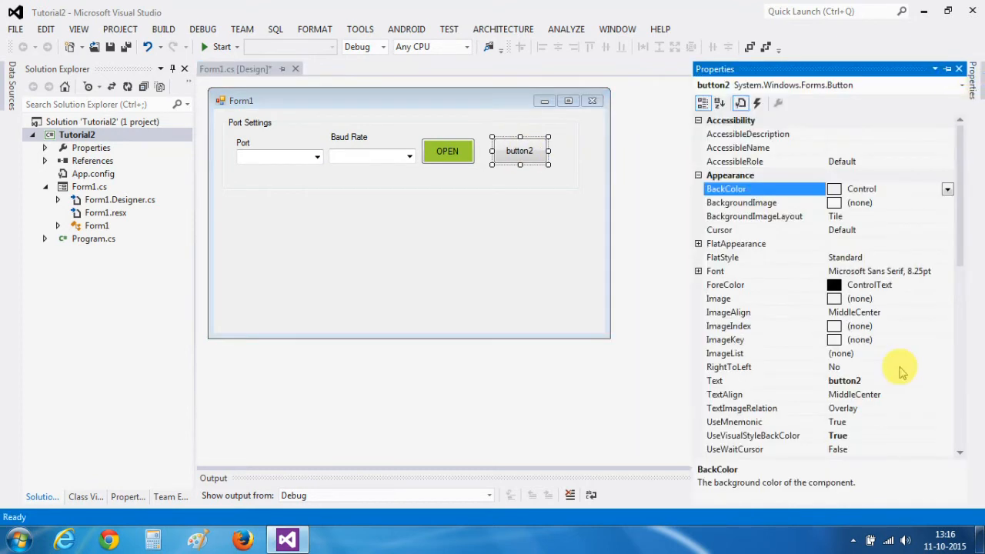
click(875, 380)
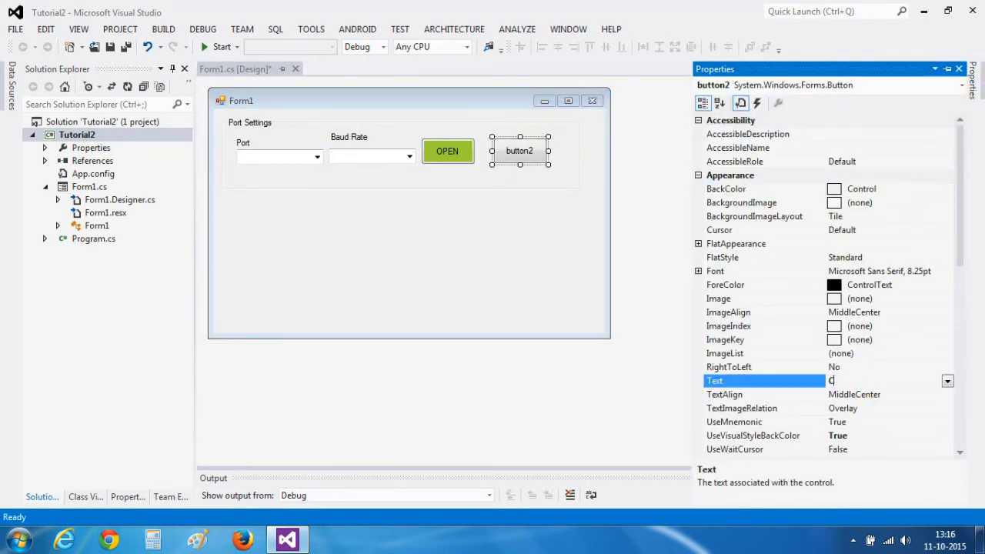
text(CLOSE)
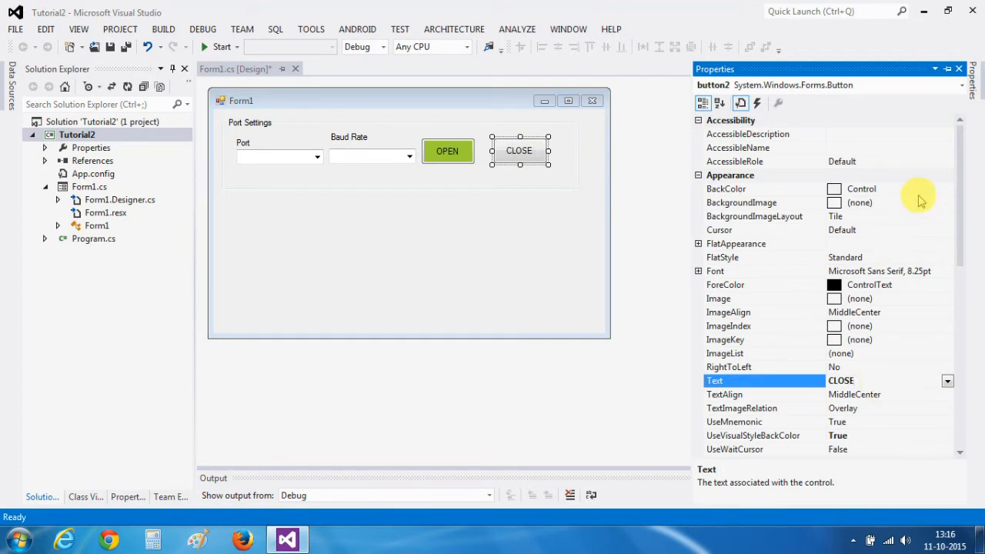
click(948, 189)
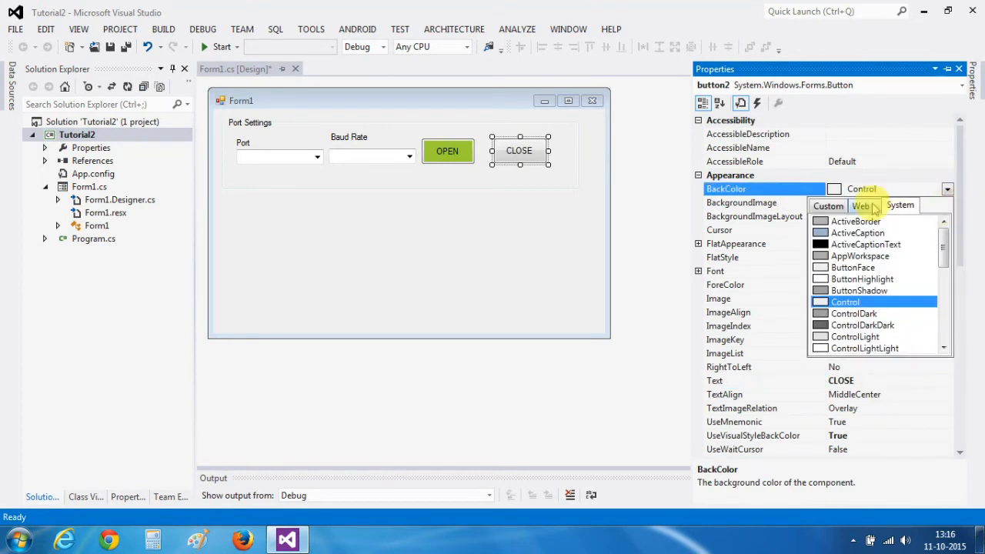
click(861, 205)
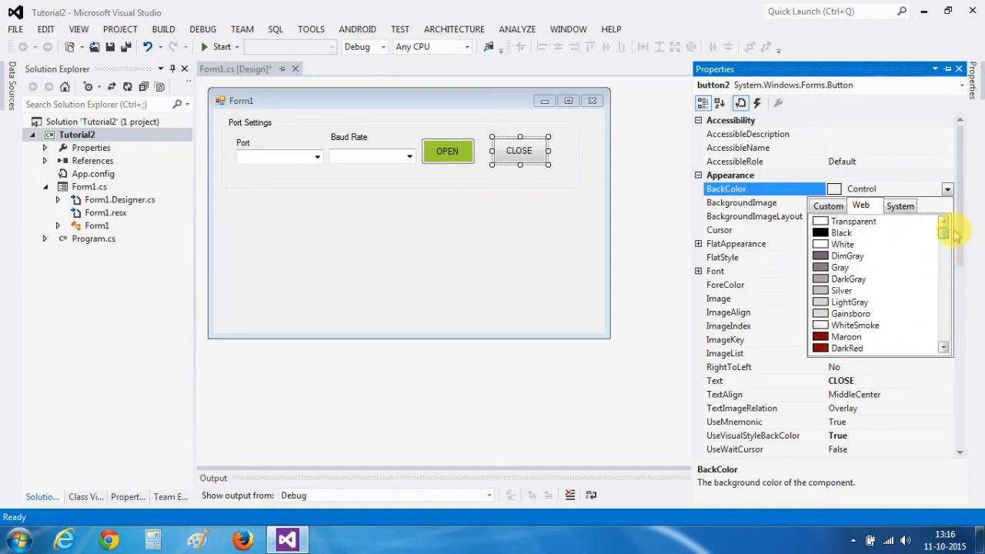
click(846, 255)
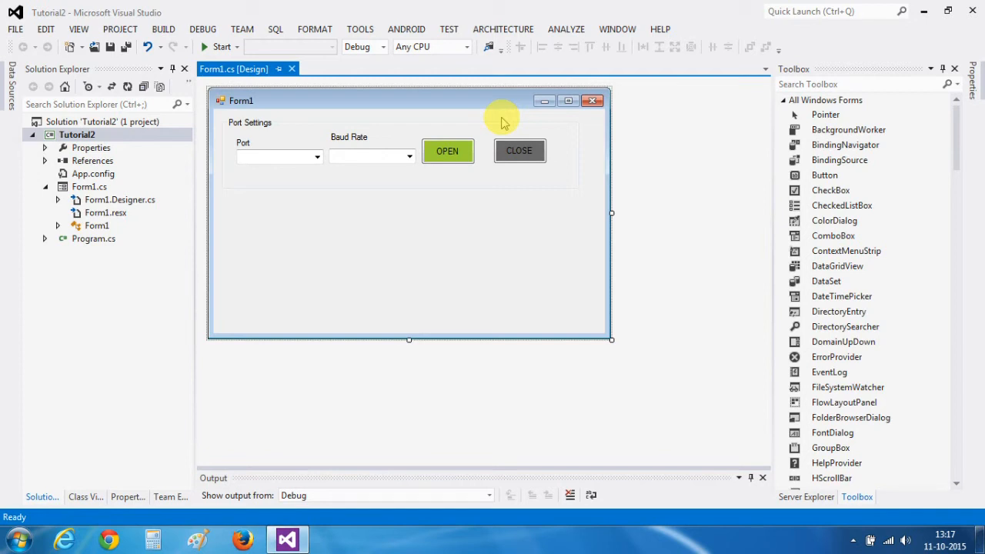
mouse_move(773, 156)
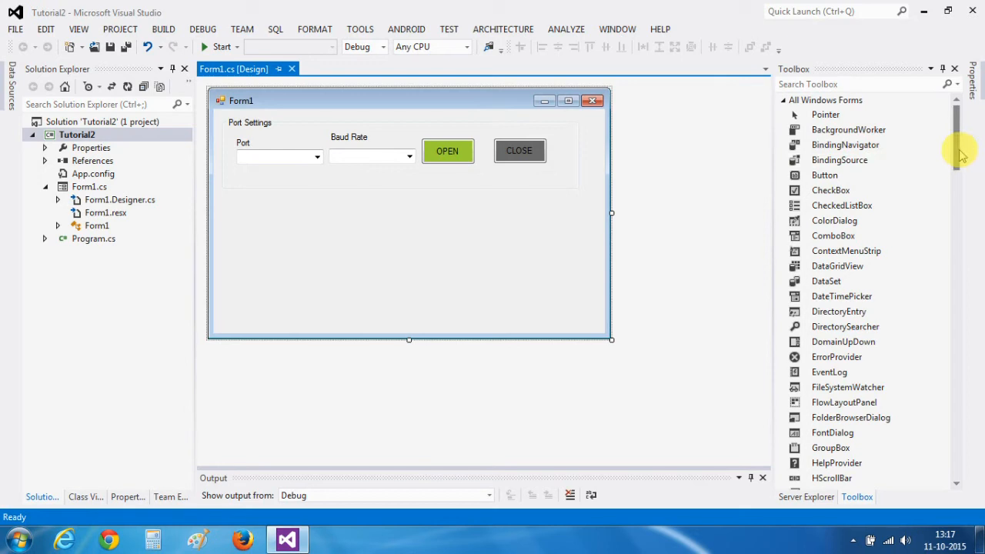
Step: Add a tall, narrow GroupBox captioned LED's below Port Settings at the left edge
scroll(down, 3)
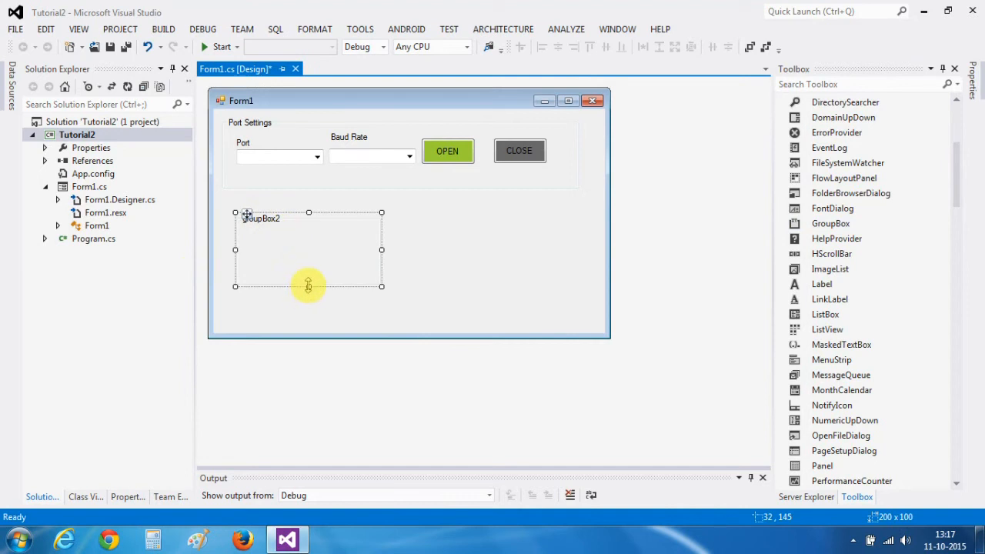
drag(309, 286, 309, 317)
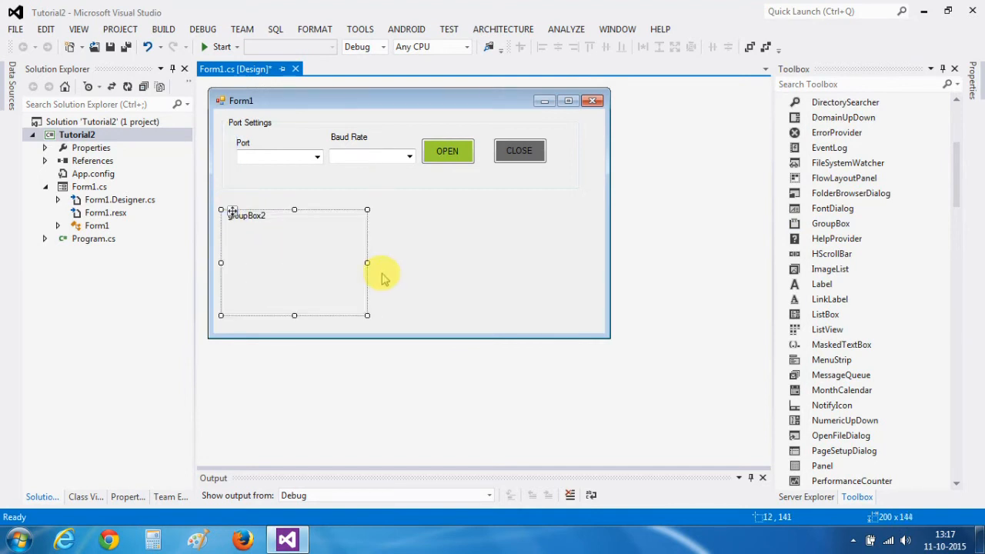
drag(367, 262, 324, 263)
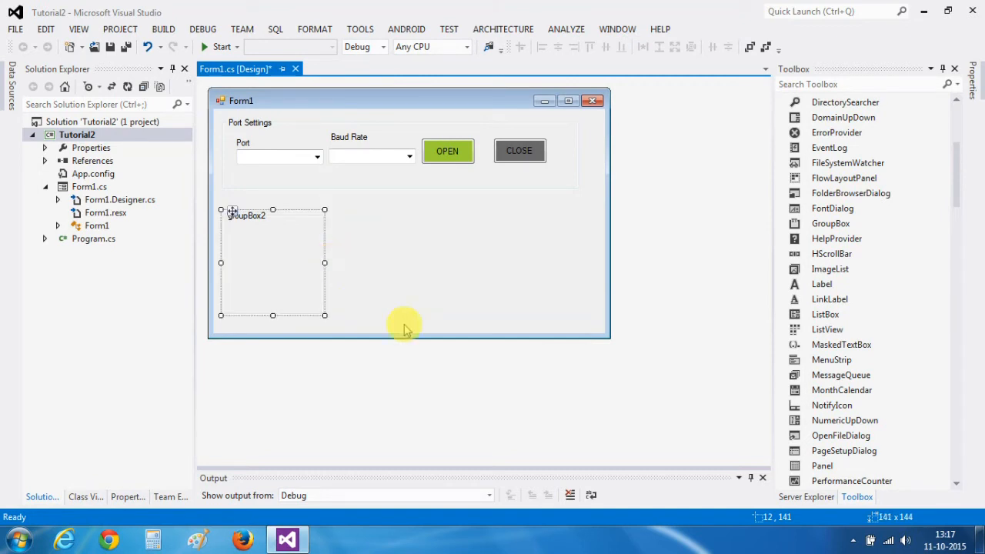
drag(407, 339, 412, 411)
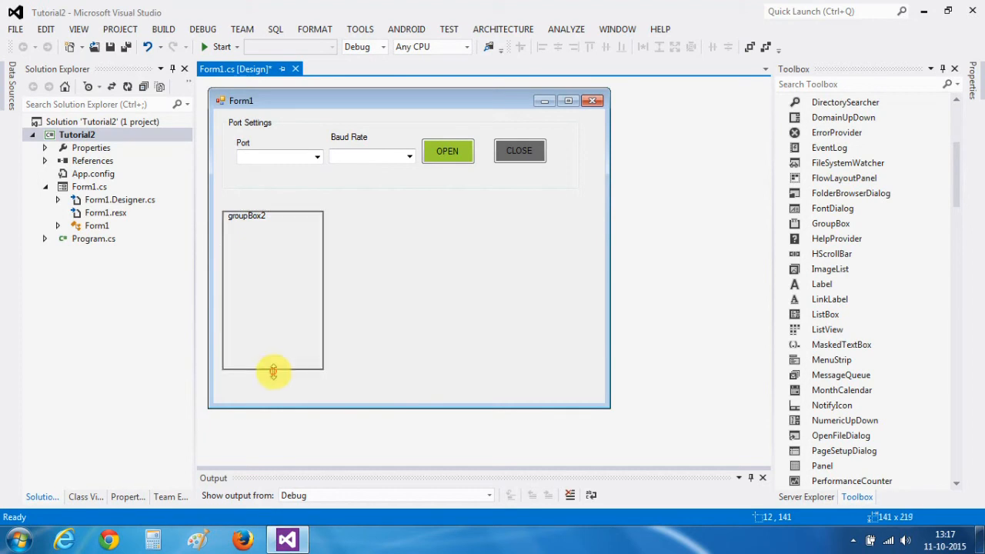
click(272, 293)
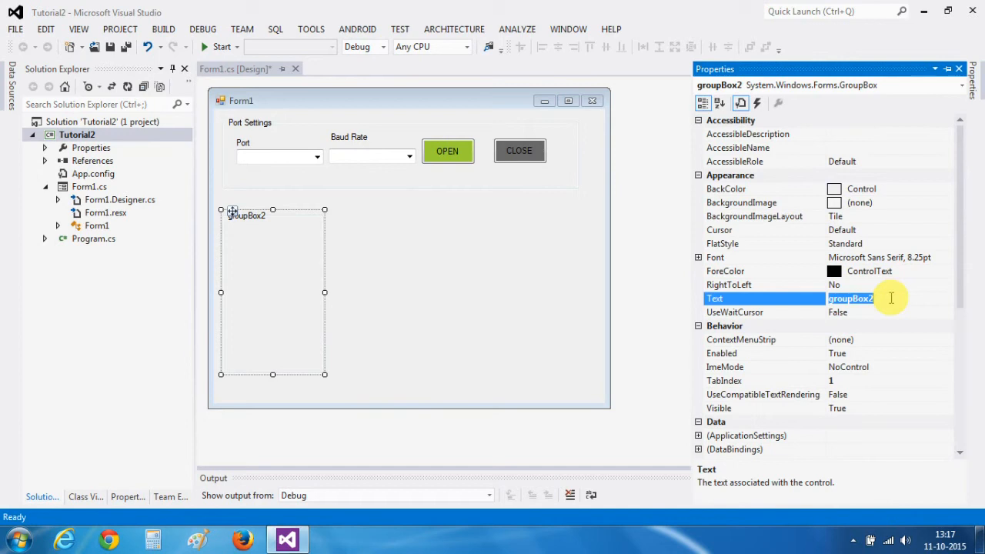
text(LED')
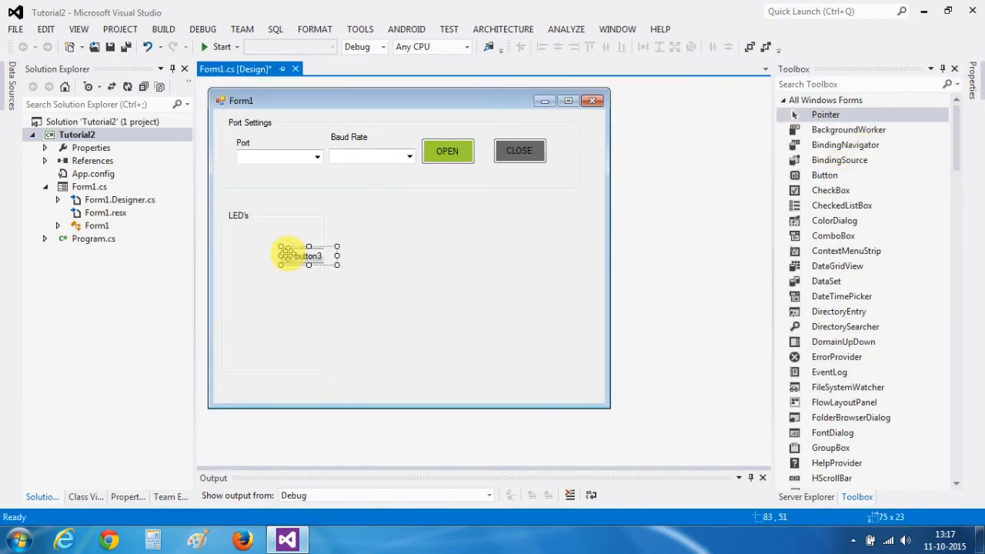
Step: Place a button at the top of the LED's group and caption it LED 1
drag(300, 255, 253, 243)
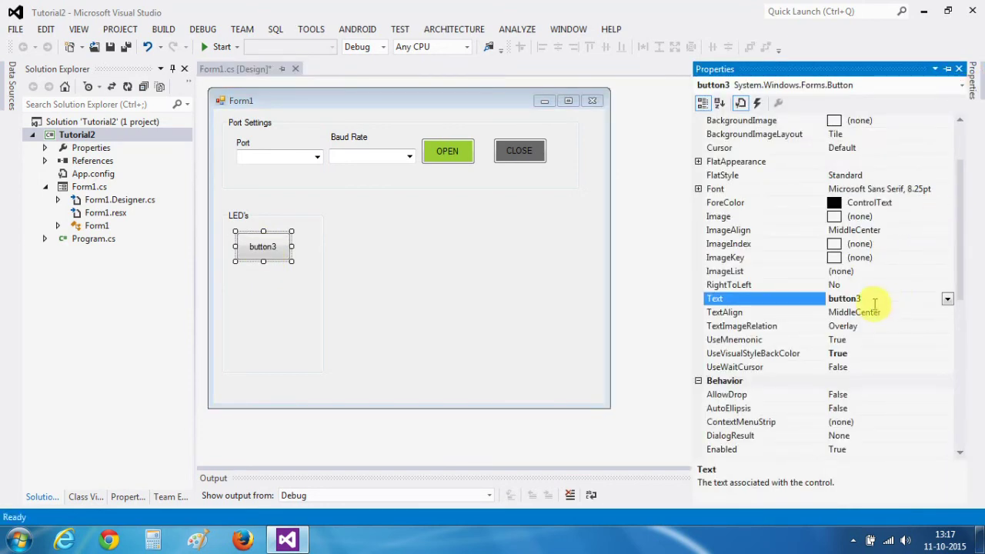
text(LED 1)
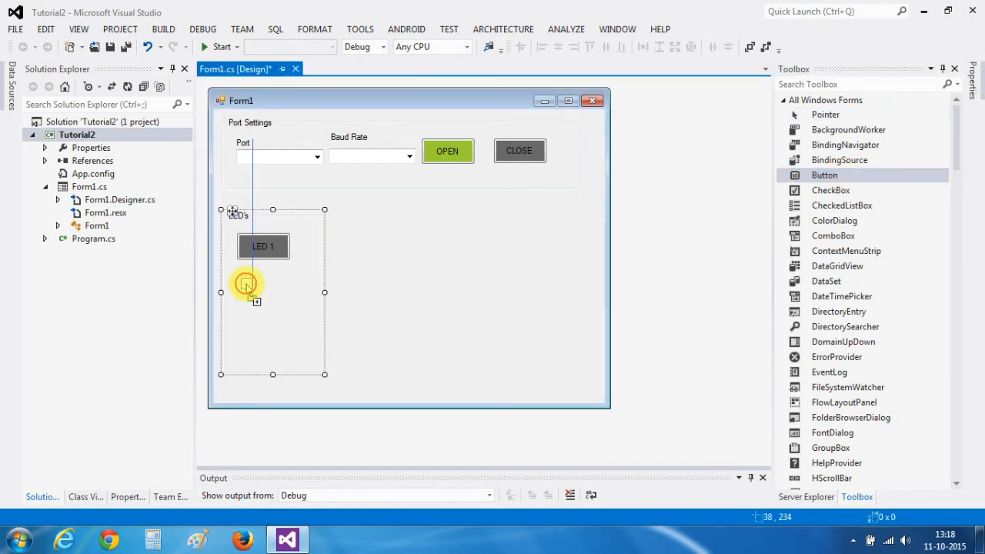
Step: Add a second button below LED 1 and caption it 'LED 2'
drag(824, 175, 263, 289)
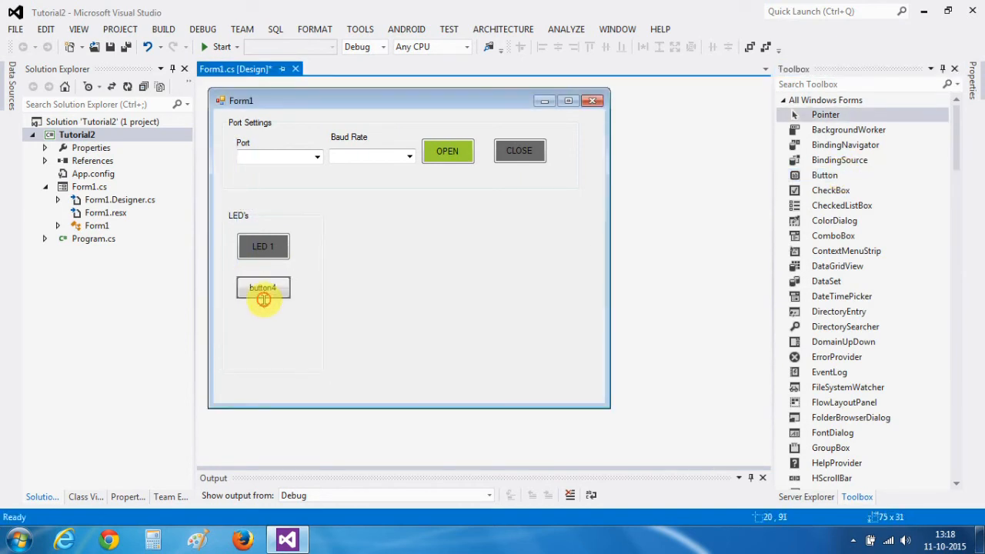
click(263, 290)
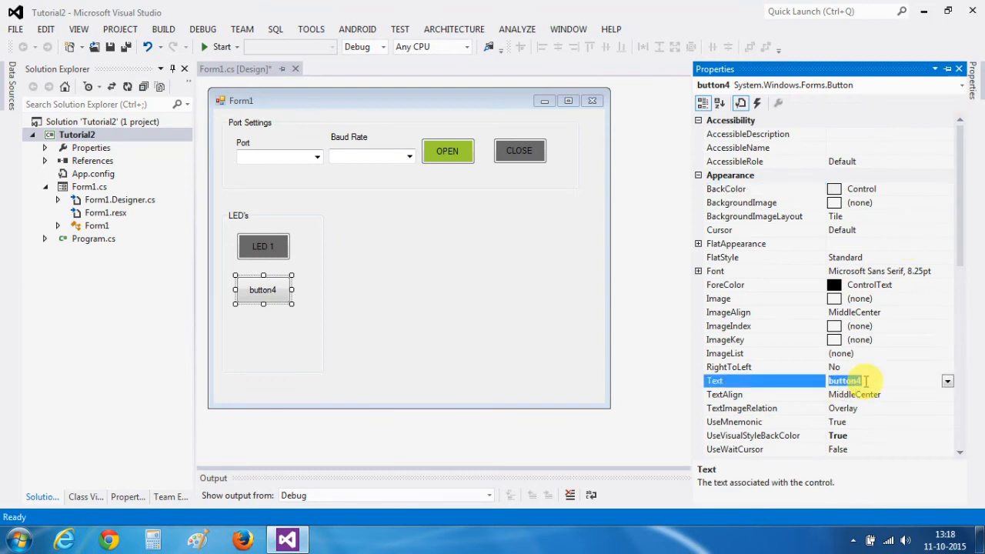
text(LED 2)
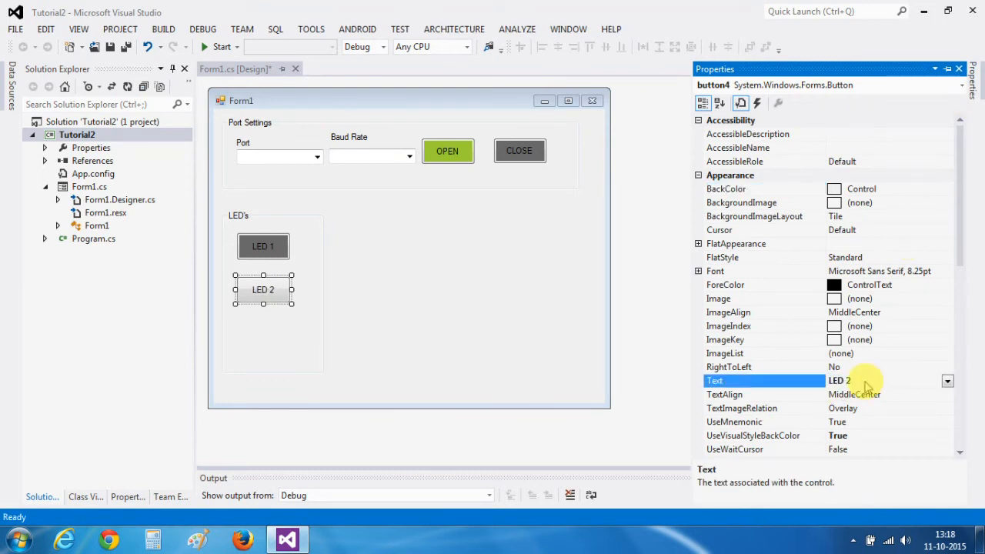
Step: Set LED 2's BackColor to DimGray from the Web colour list
click(948, 188)
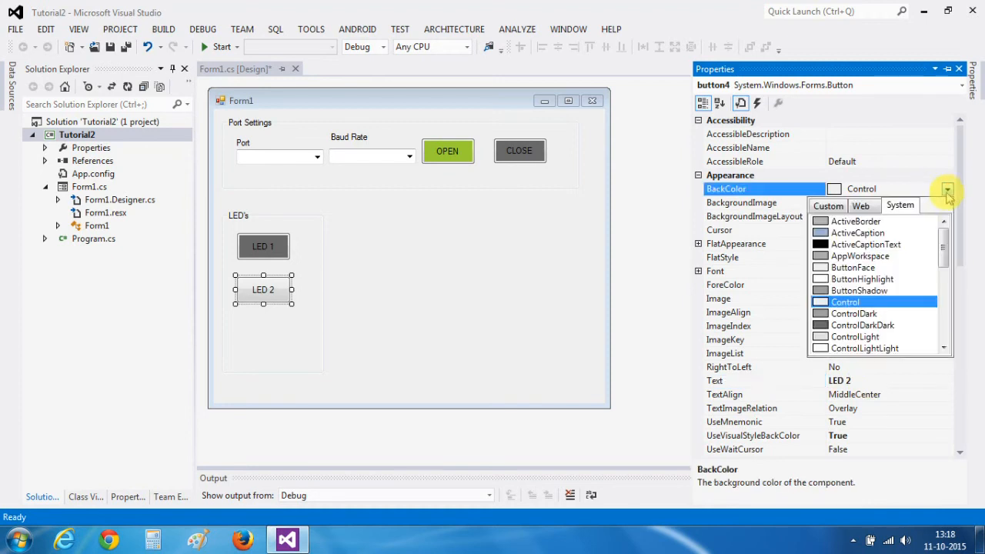
click(862, 205)
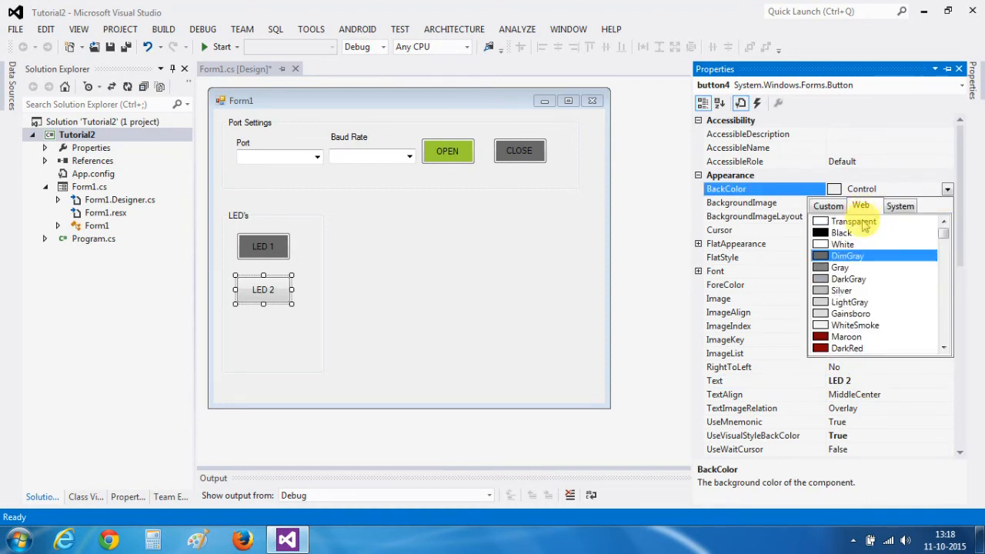
click(848, 254)
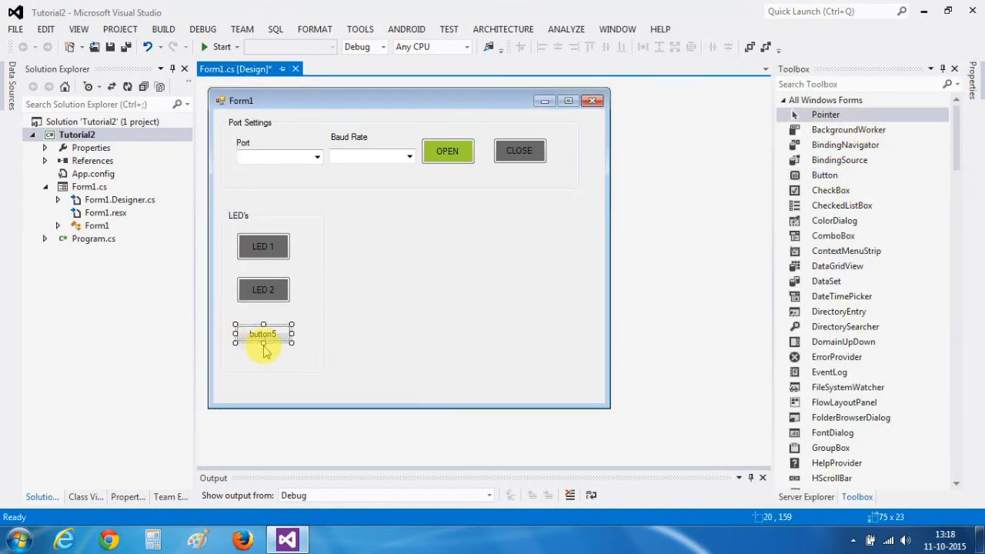
Step: Position the third button below LED 2 and begin choosing its DimGray background
drag(263, 345, 263, 352)
text(LED 3)
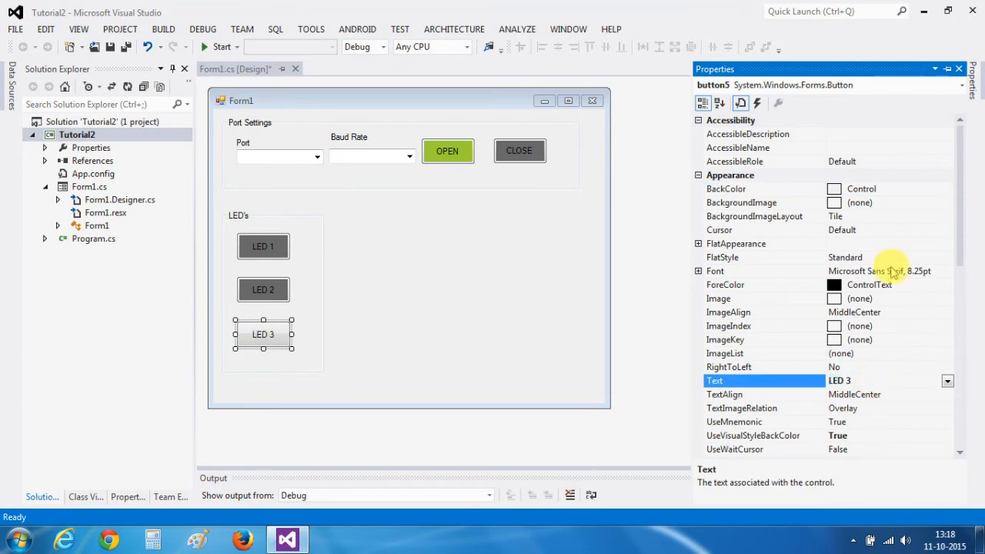
click(725, 189)
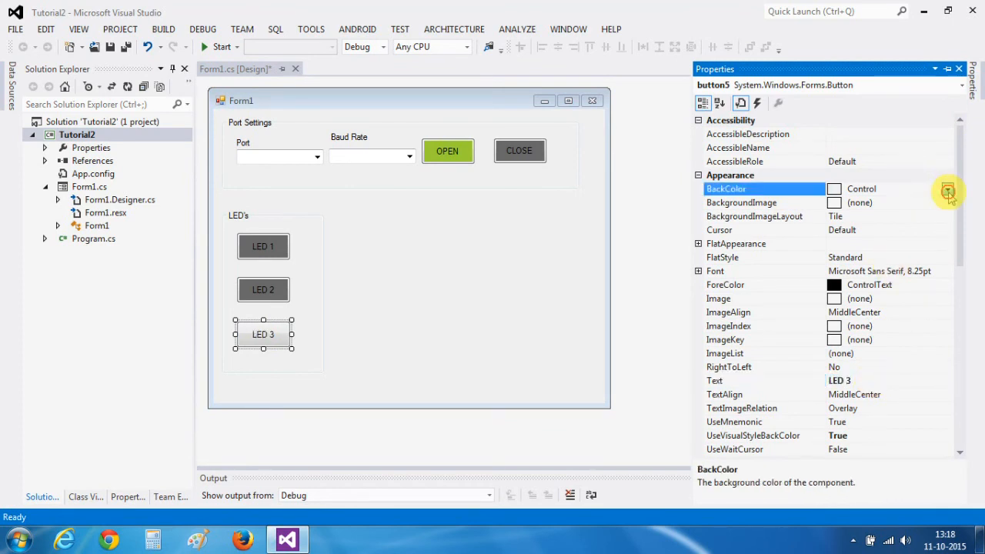
click(947, 188)
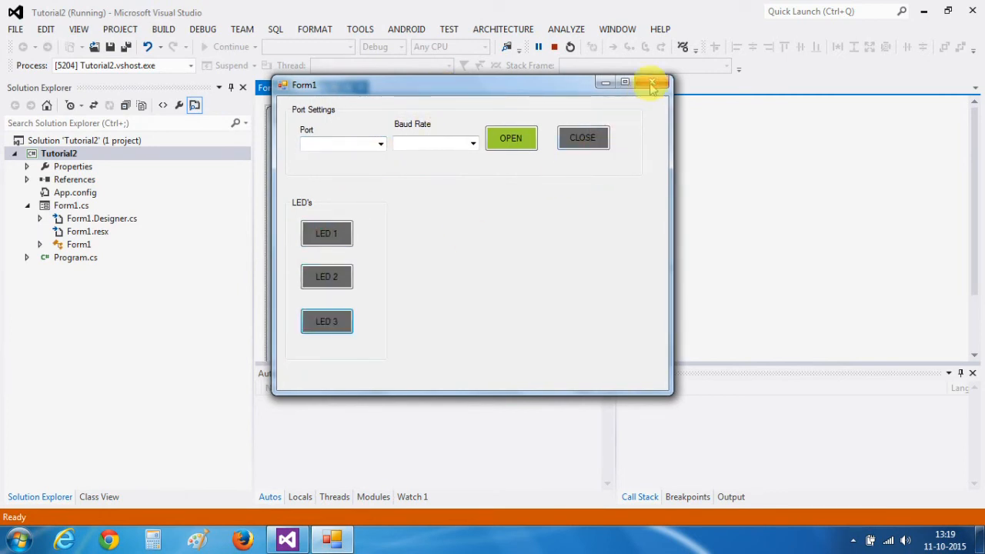
Step: Close the running Form1 preview to stop debugging
click(648, 82)
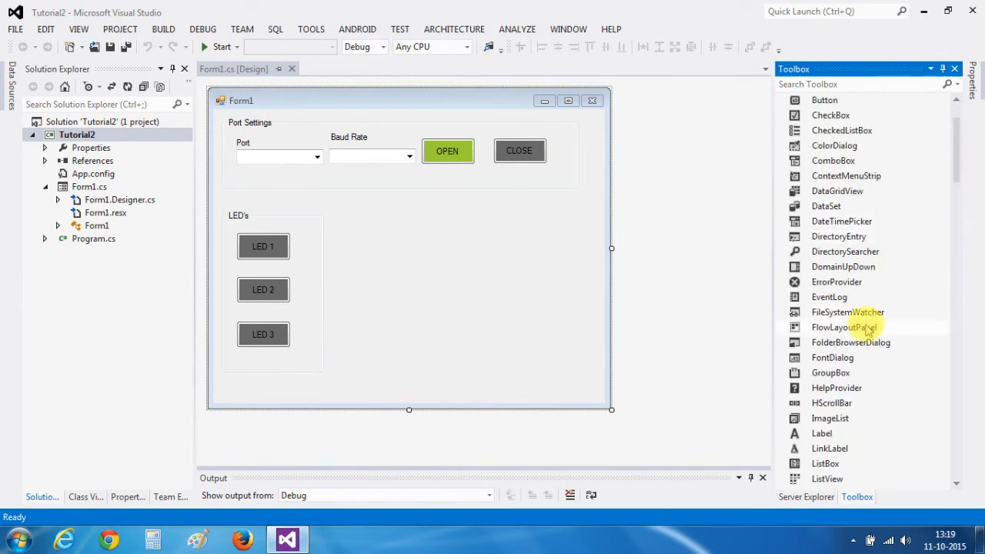
mouse_move(936, 233)
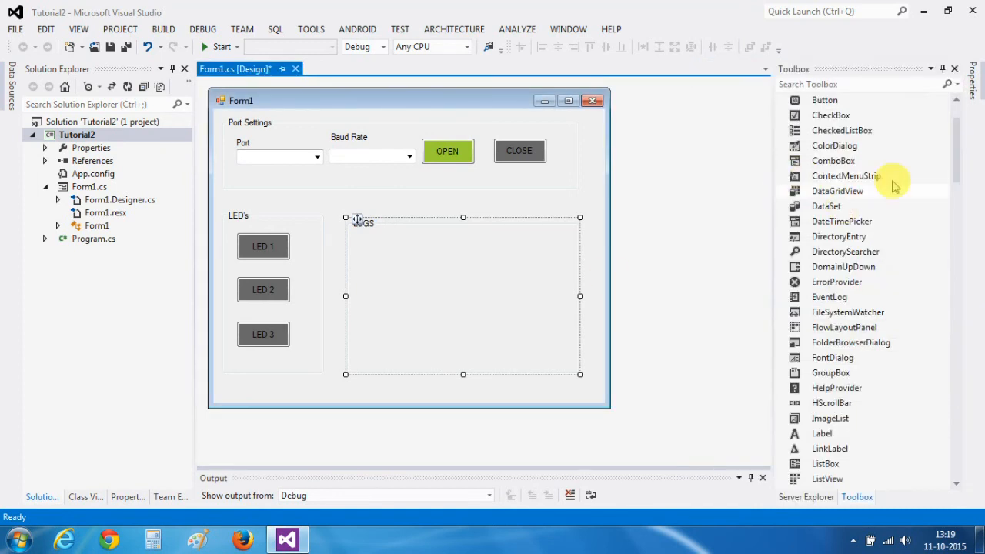
Step: Scroll the Toolbox down to reach the TextBox control for the LOGS group
scroll(down, 3)
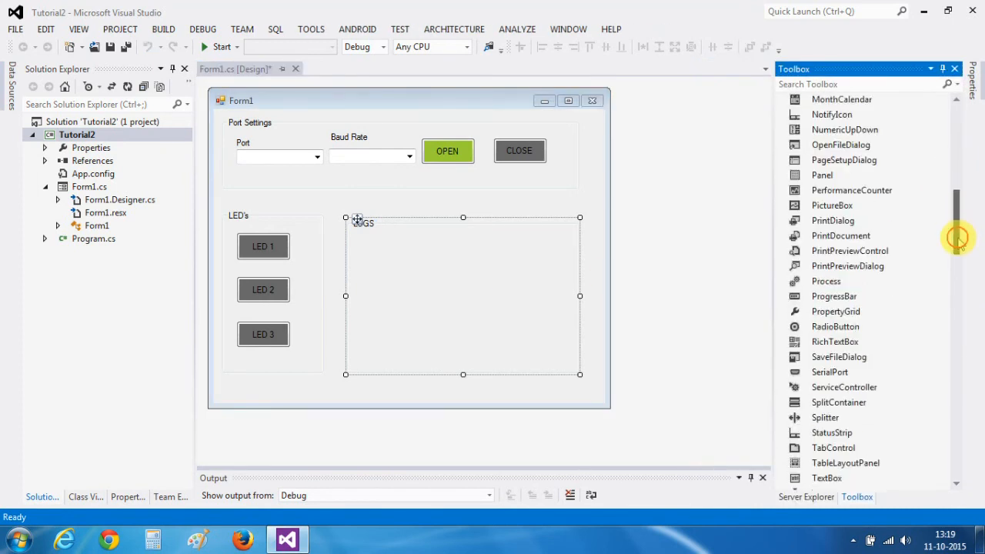
scroll(down, 3)
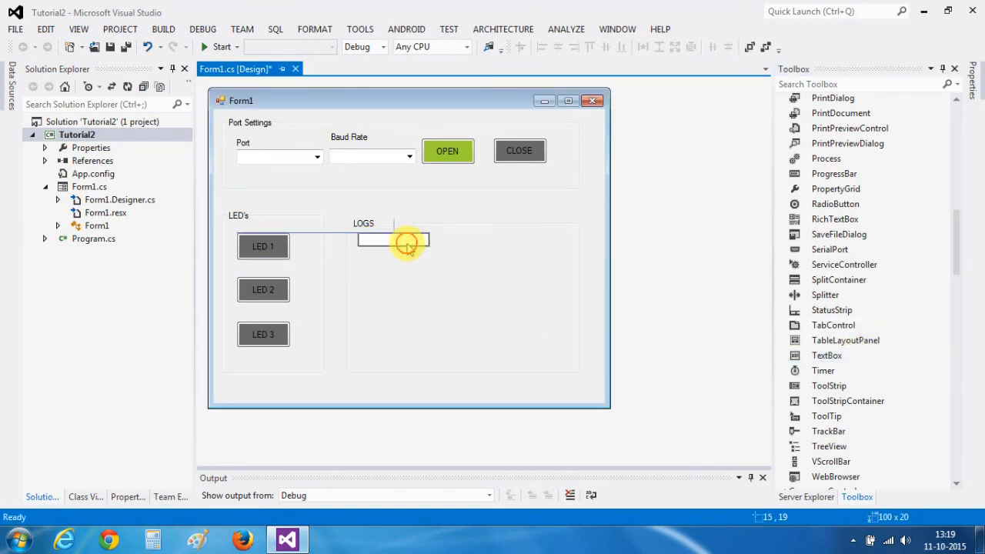
Step: Widen the LOGS text box, enable MultiLine and stretch it taller to fill the group
drag(408, 241, 543, 235)
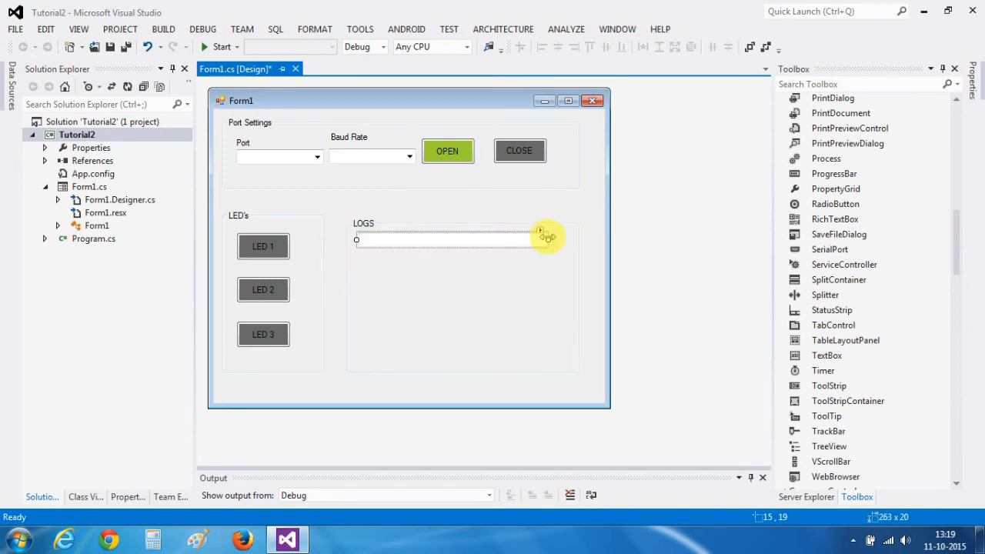
click(540, 231)
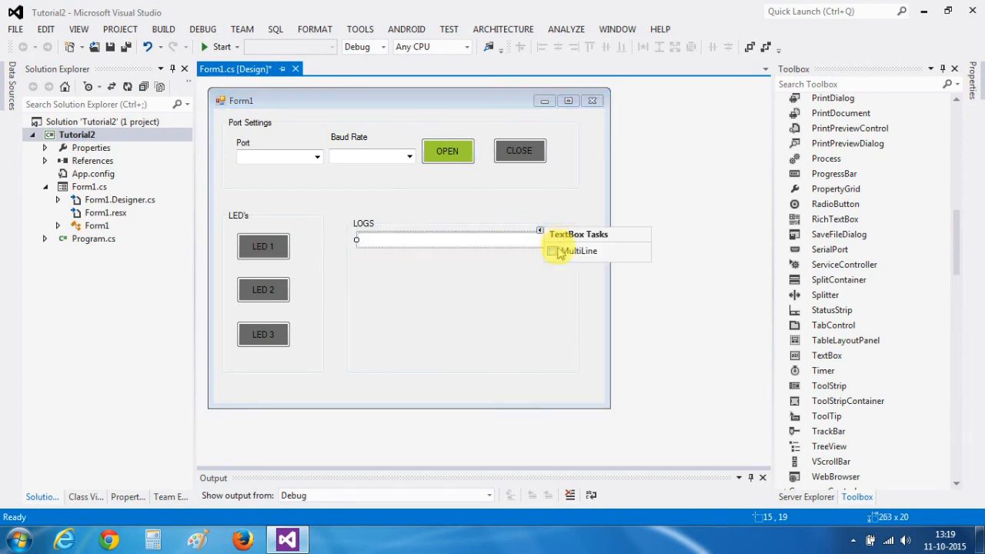
click(551, 251)
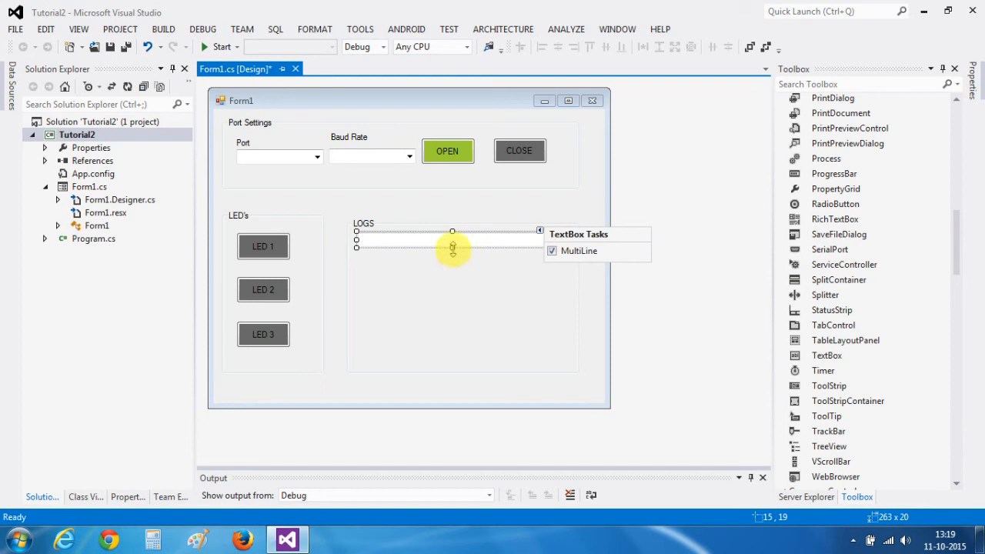
drag(452, 250, 452, 348)
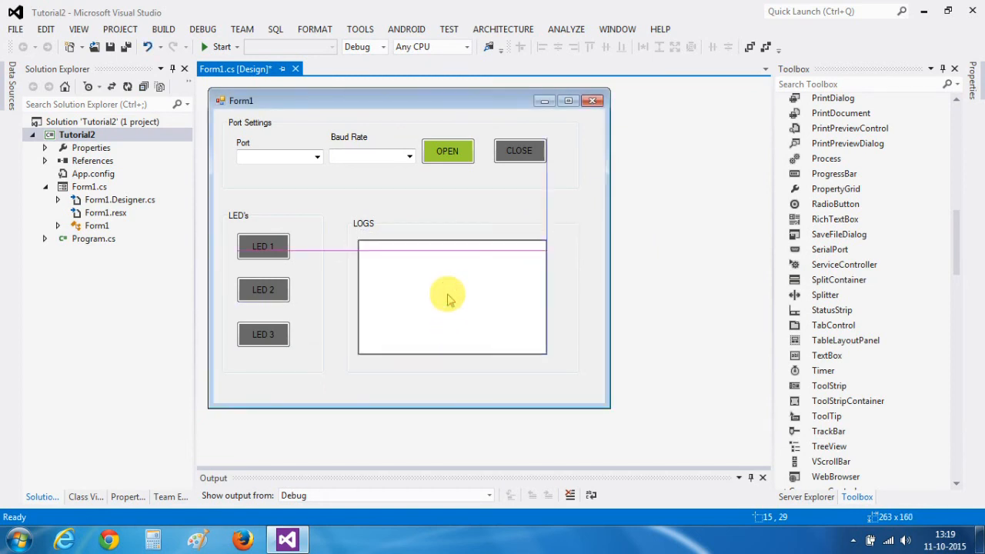
click(448, 296)
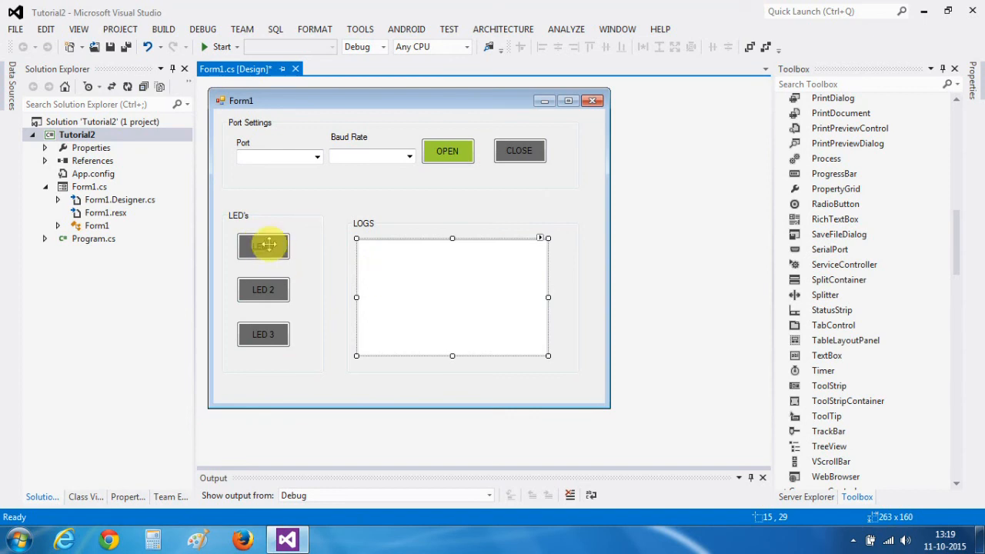
mouse_move(396, 278)
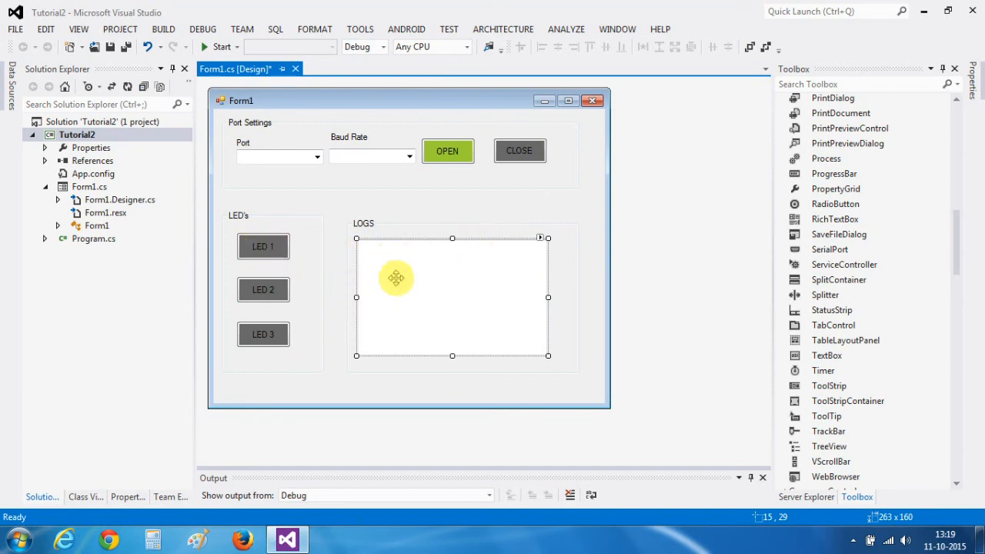
mouse_move(412, 288)
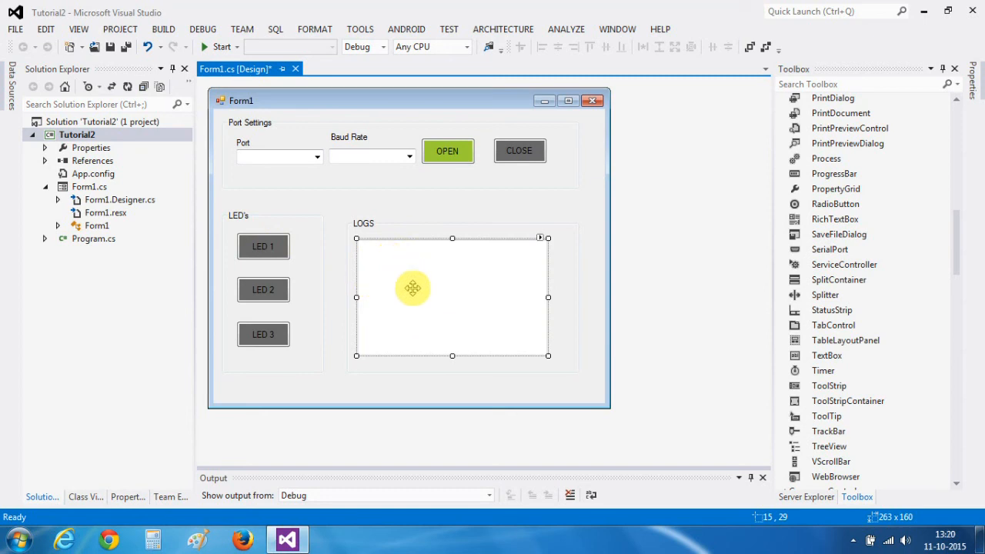
mouse_move(448, 212)
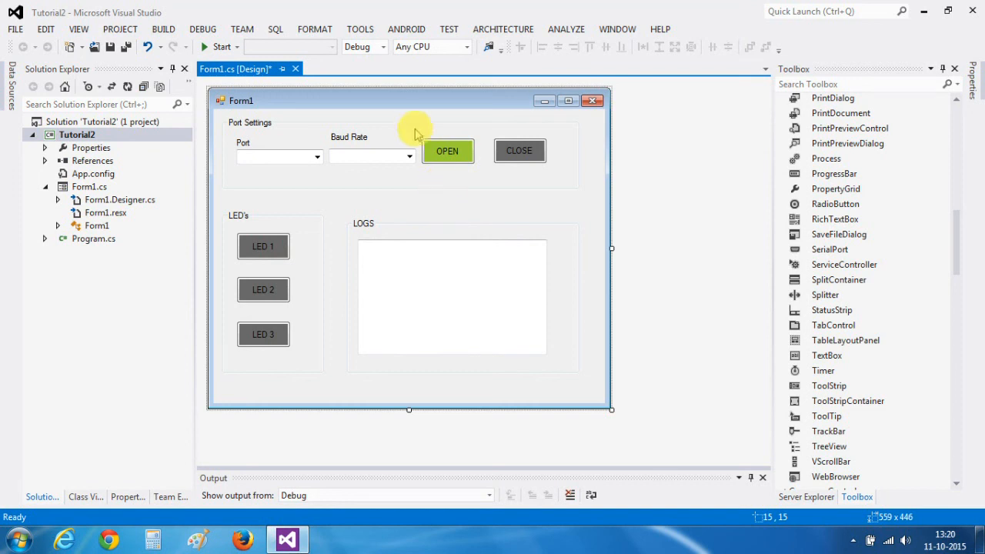
mouse_move(938, 47)
text(Control Led's)
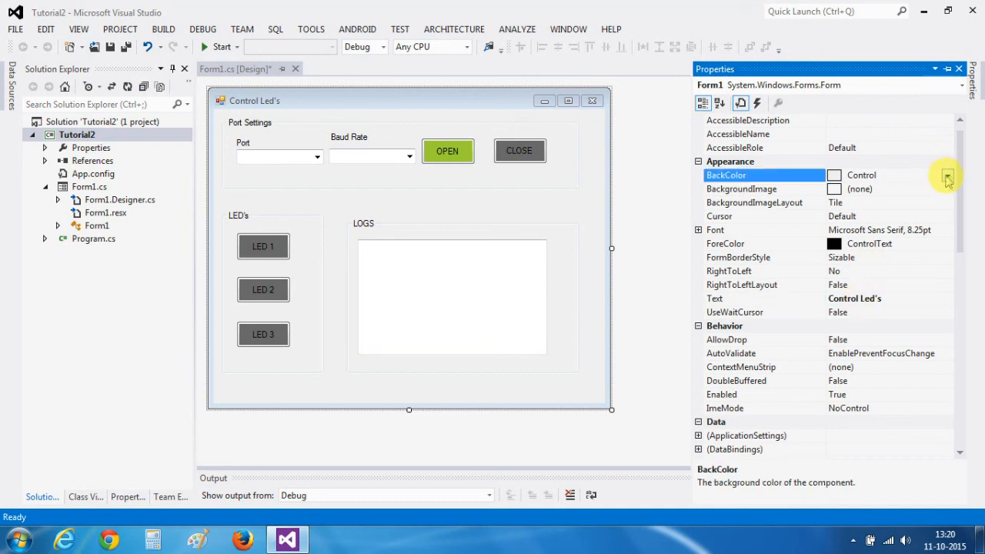
Step: Set the form's BackColor to SeaShell from the Web colour list
click(948, 174)
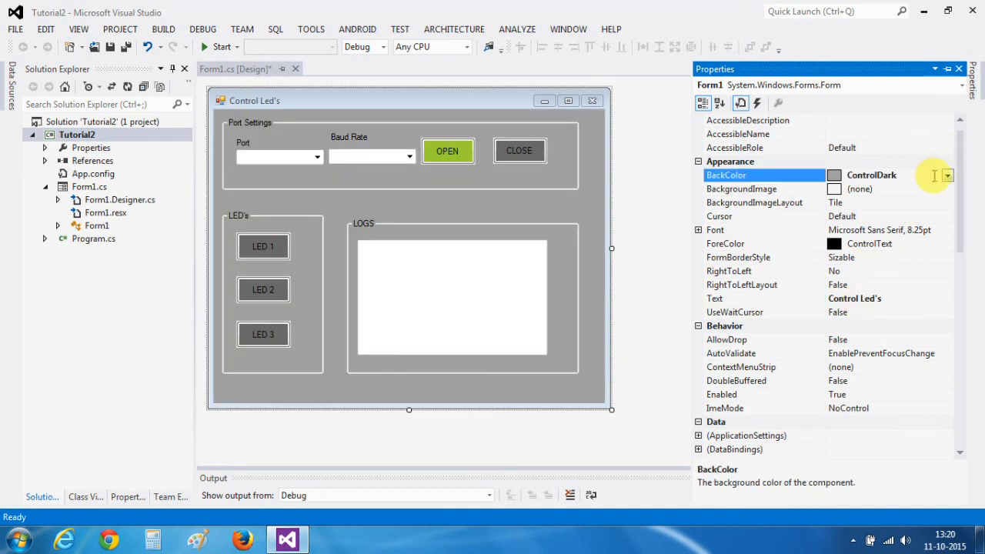
click(947, 174)
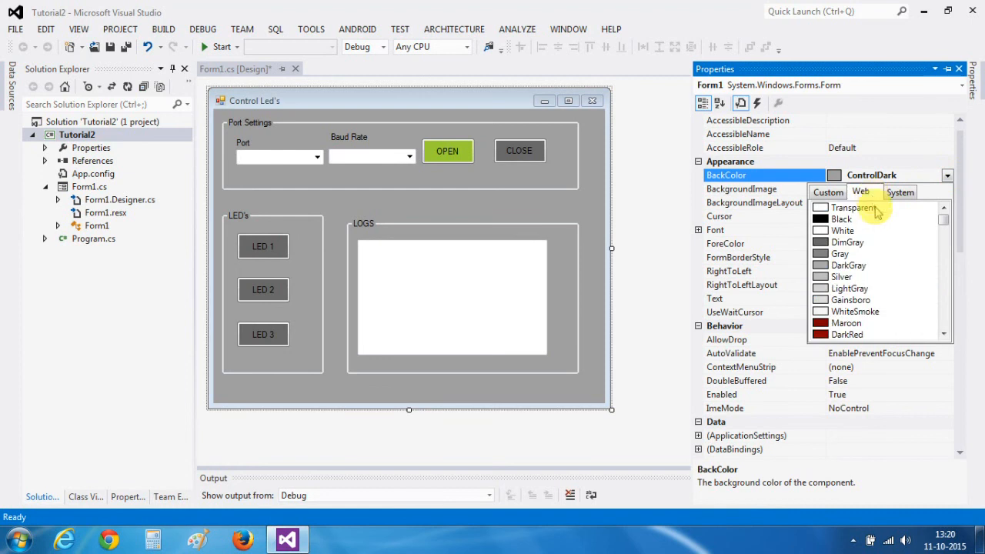
scroll(down, 3)
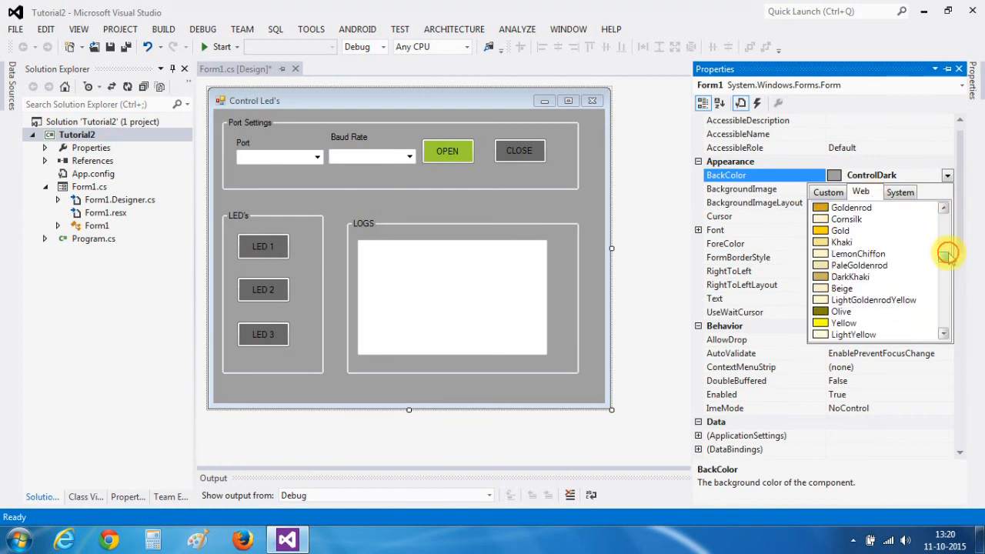
scroll(down, 3)
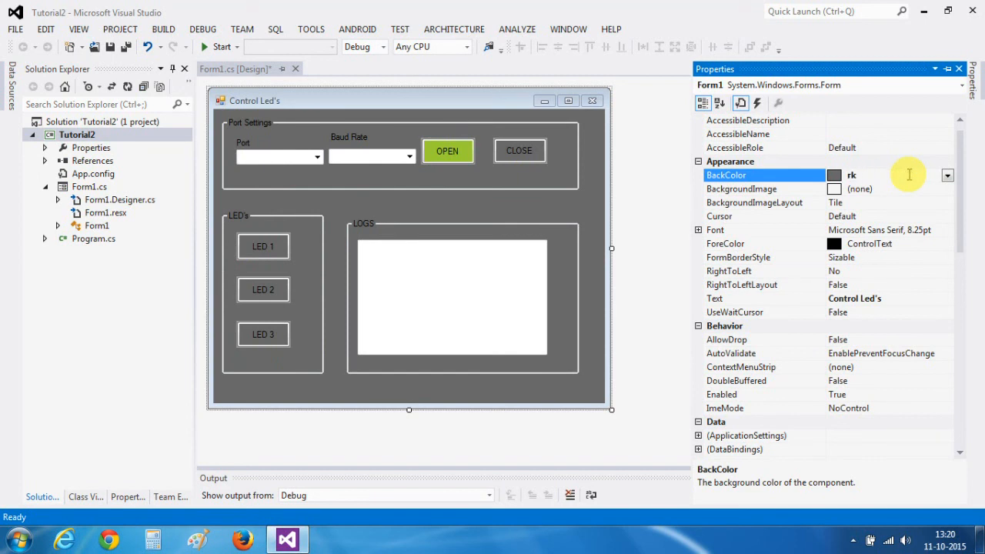
text(sea)
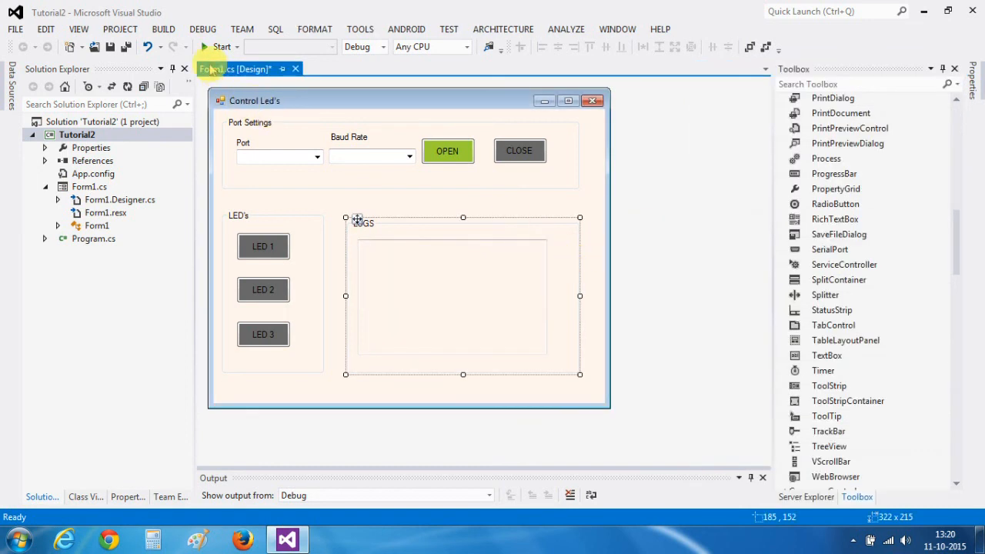
Step: Build and run Control Led's, then try the Port and Baud Rate lists
click(218, 47)
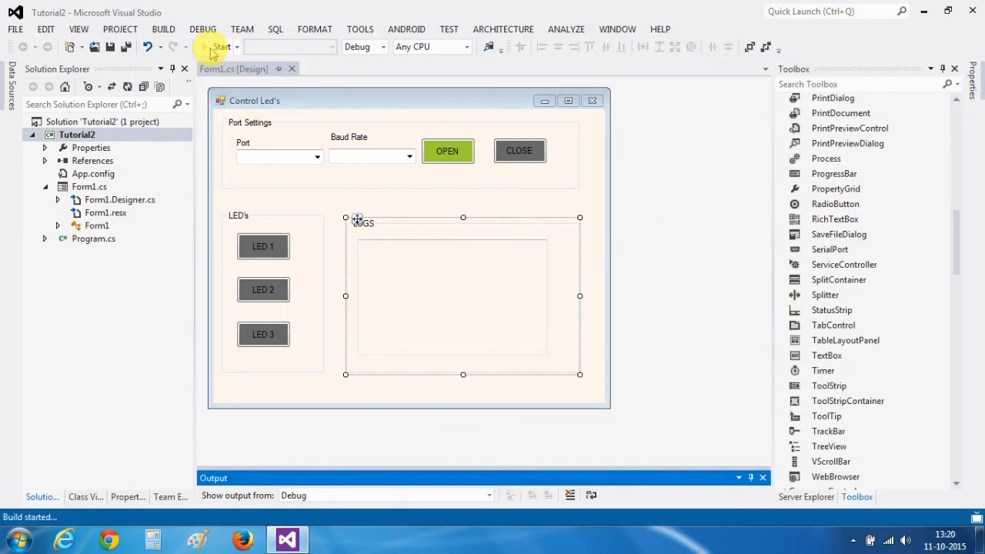
click(217, 46)
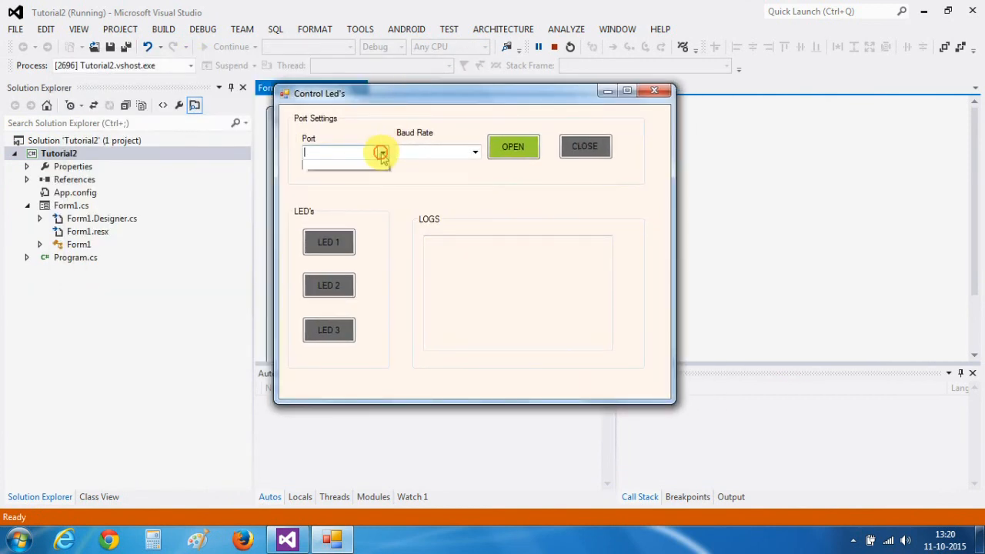
click(470, 152)
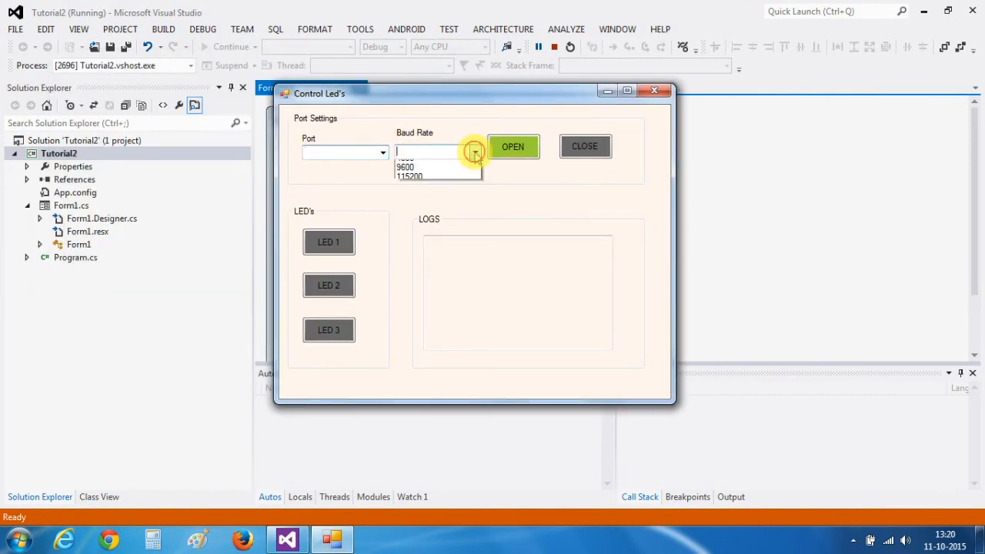
click(475, 151)
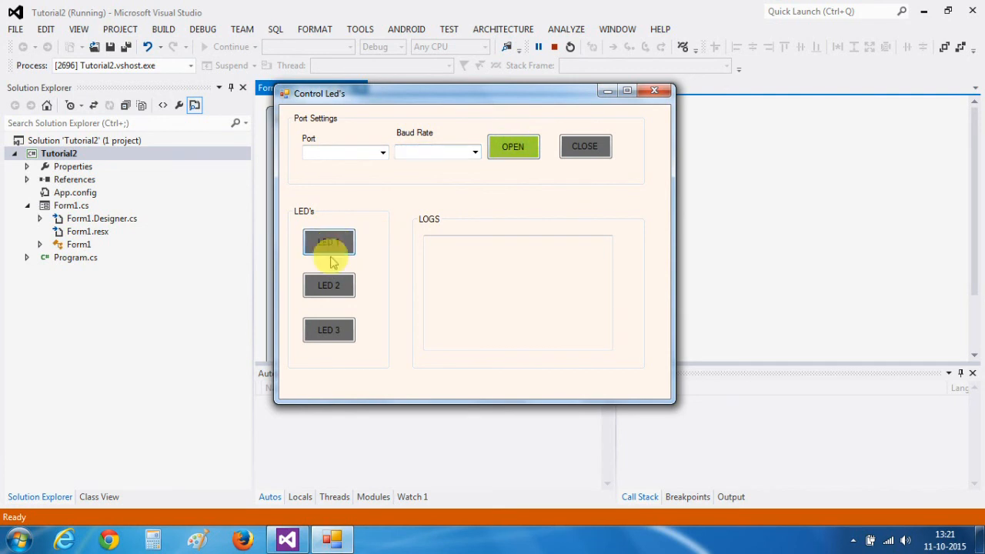
mouse_move(337, 330)
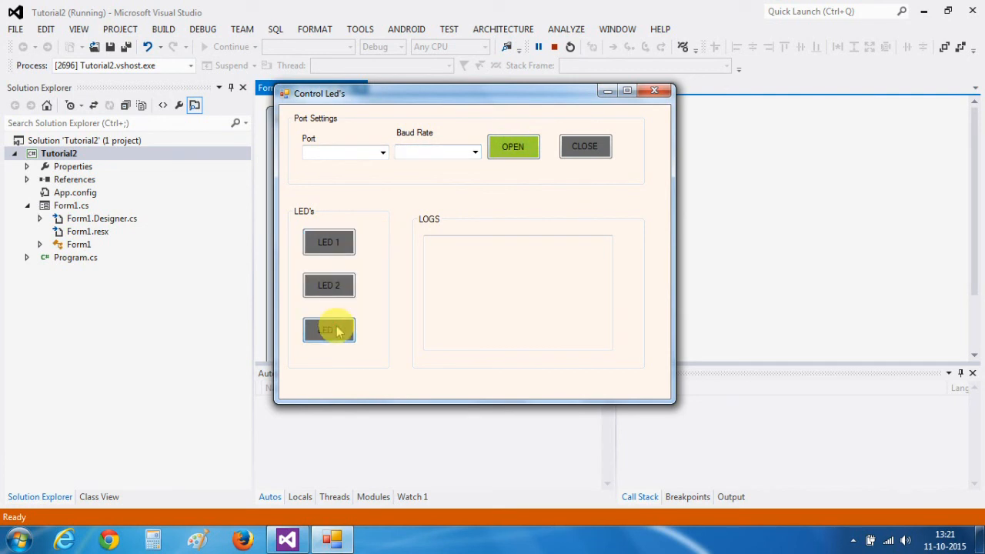